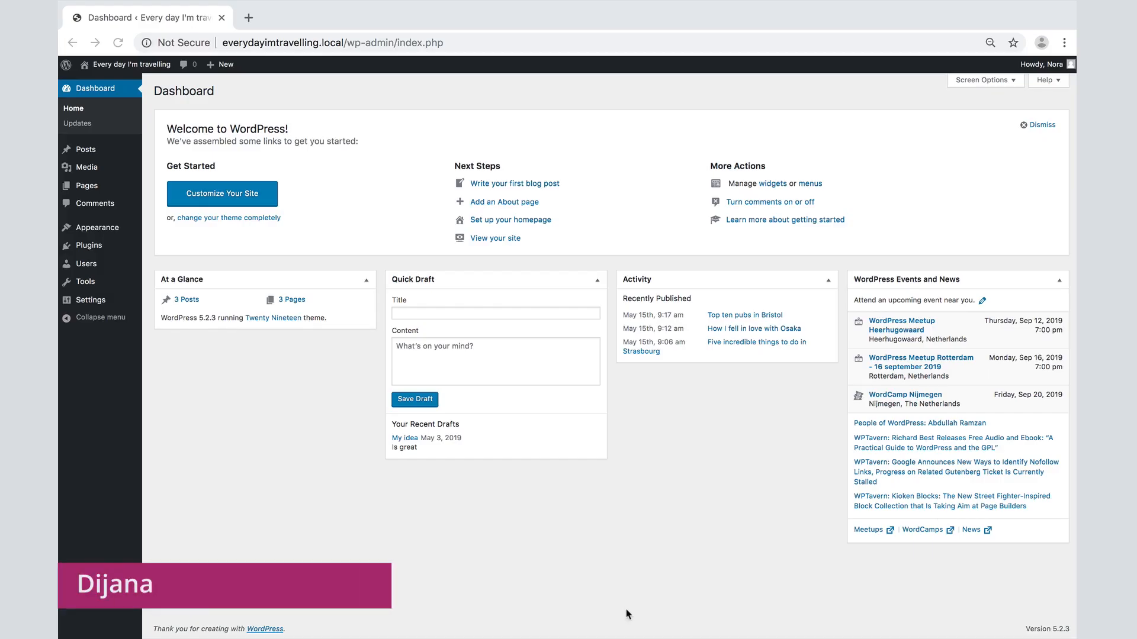
{"action": "mouse_move", "coordinate": [342, 478]}
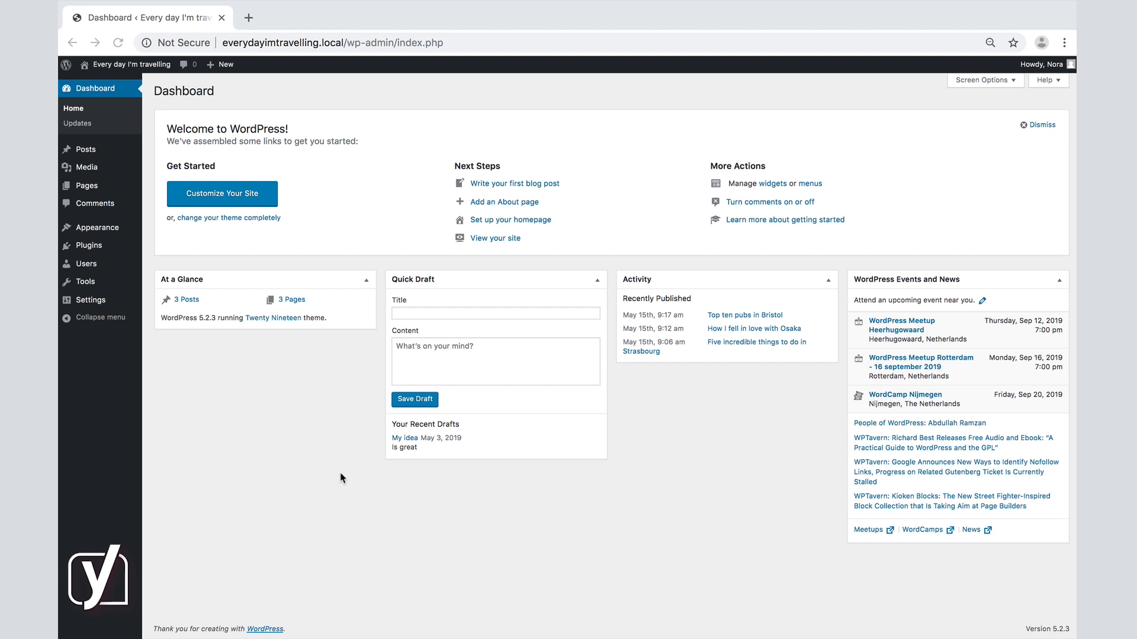
{"action": "mouse_move", "coordinate": [178, 301]}
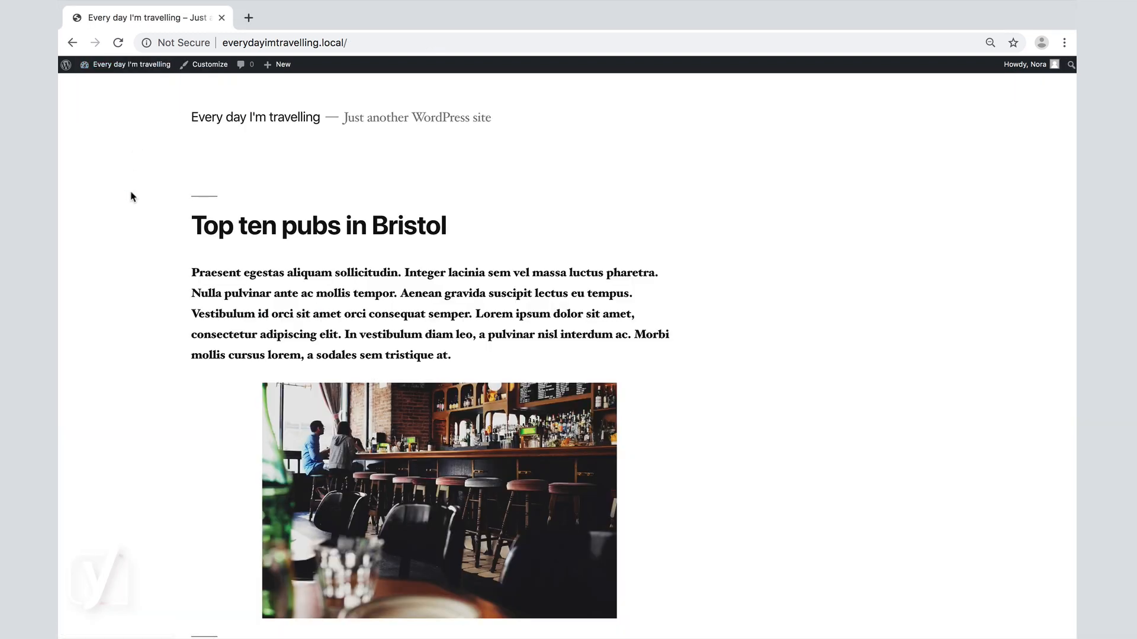
Read through the Bristol pubs post on the public site, then return to the Dashboard.
{"action": "left_click", "coordinate": [283, 42]}
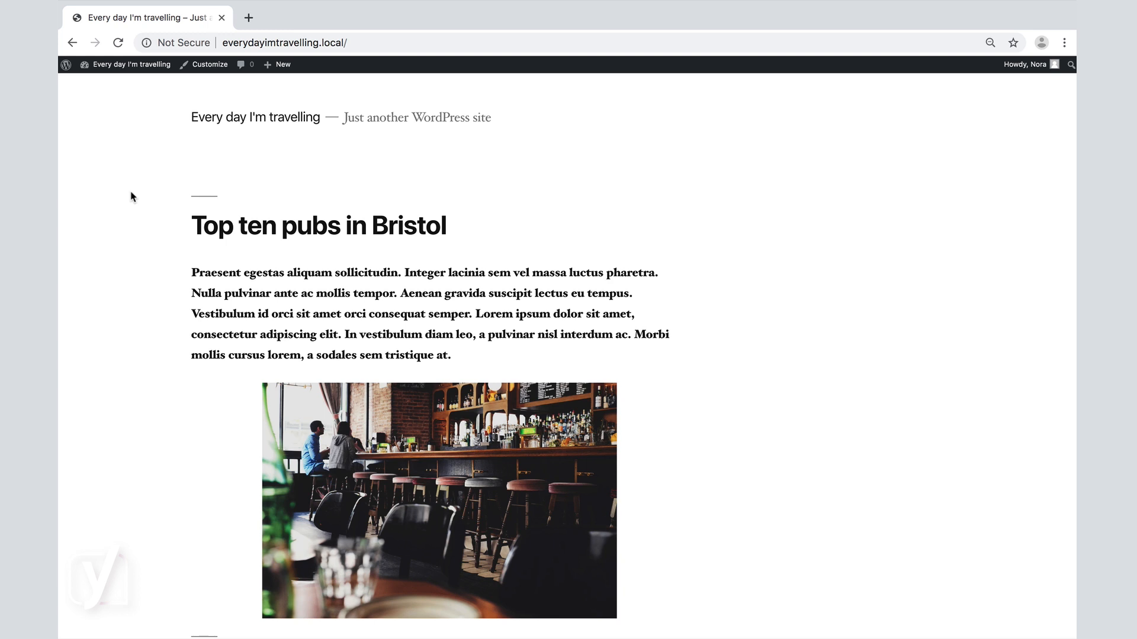
{"action": "scroll", "scroll_direction": "down", "scroll_amount": 3}
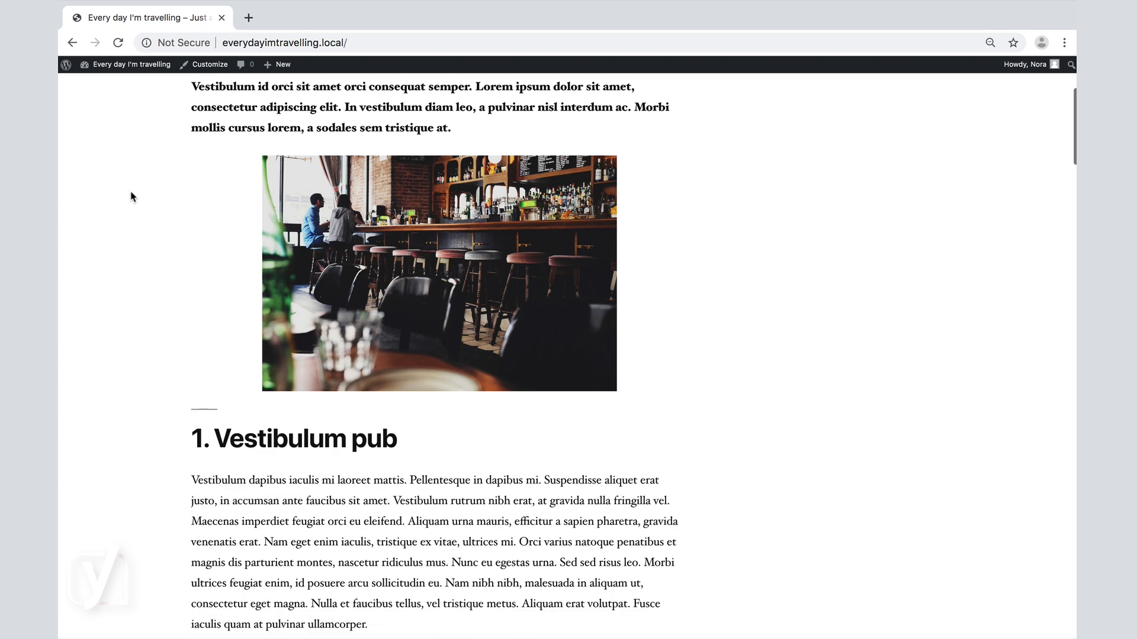
{"action": "scroll", "scroll_direction": "down", "scroll_amount": 3}
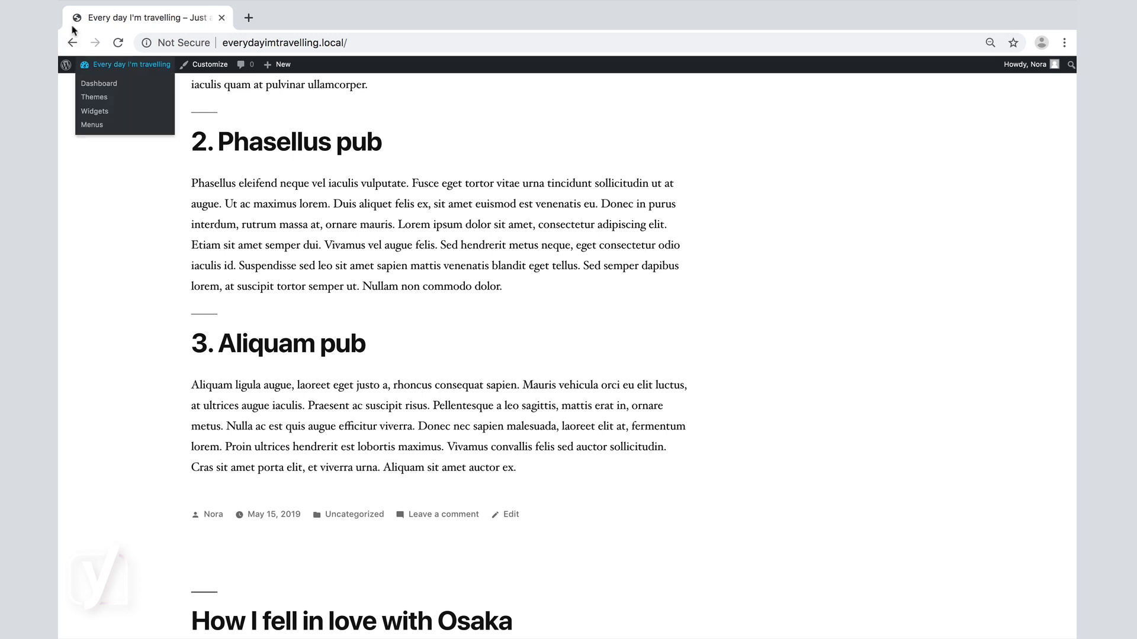
{"action": "left_click", "coordinate": [99, 83]}
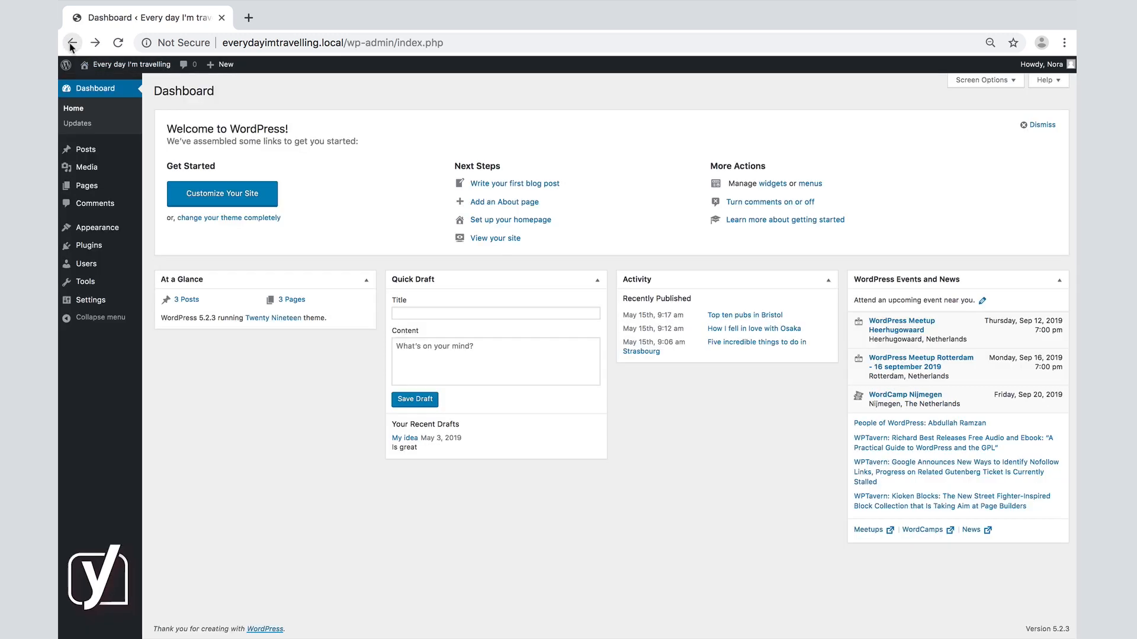
{"action": "mouse_move", "coordinate": [90, 301]}
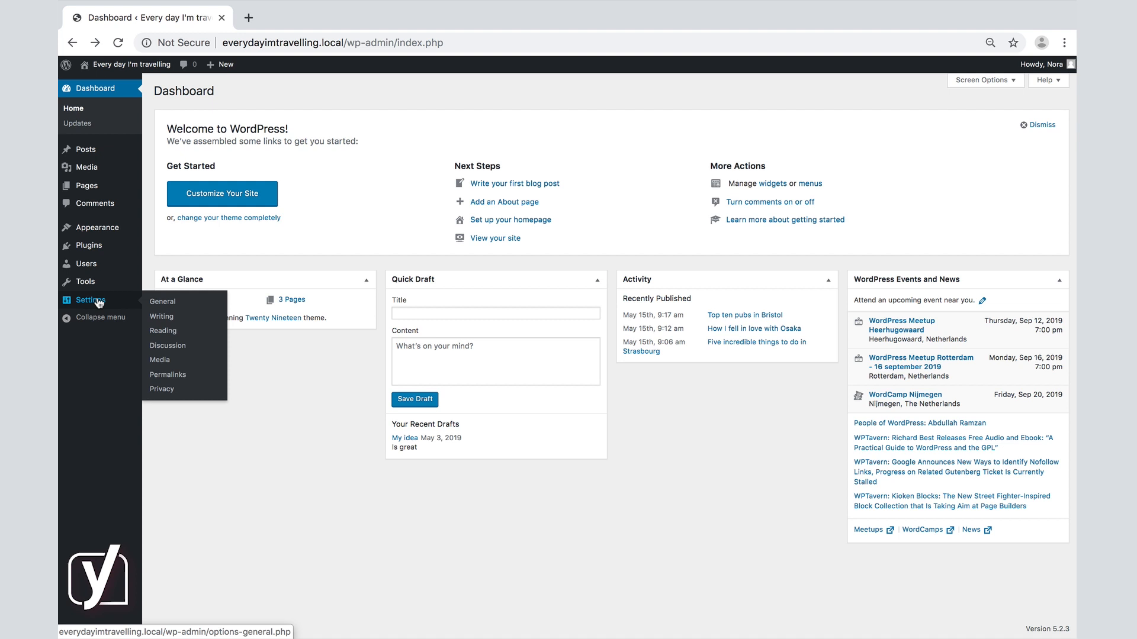
Go to Settings > General and focus the 'Every day I'm travelling' Site Title field.
{"action": "left_click", "coordinate": [162, 301]}
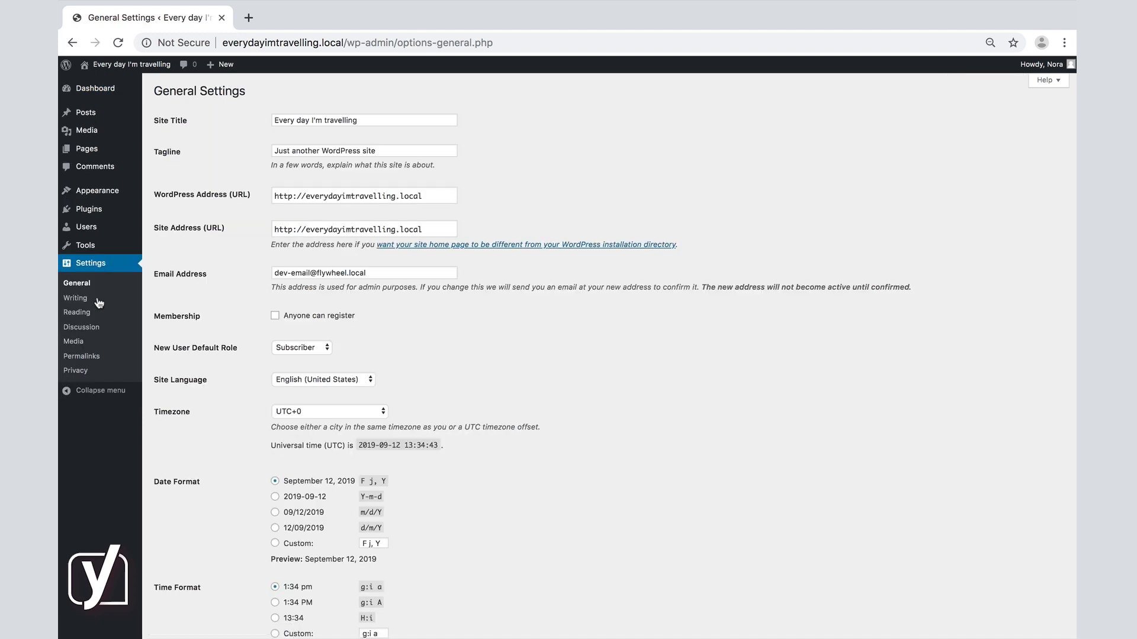
{"action": "mouse_move", "coordinate": [557, 155]}
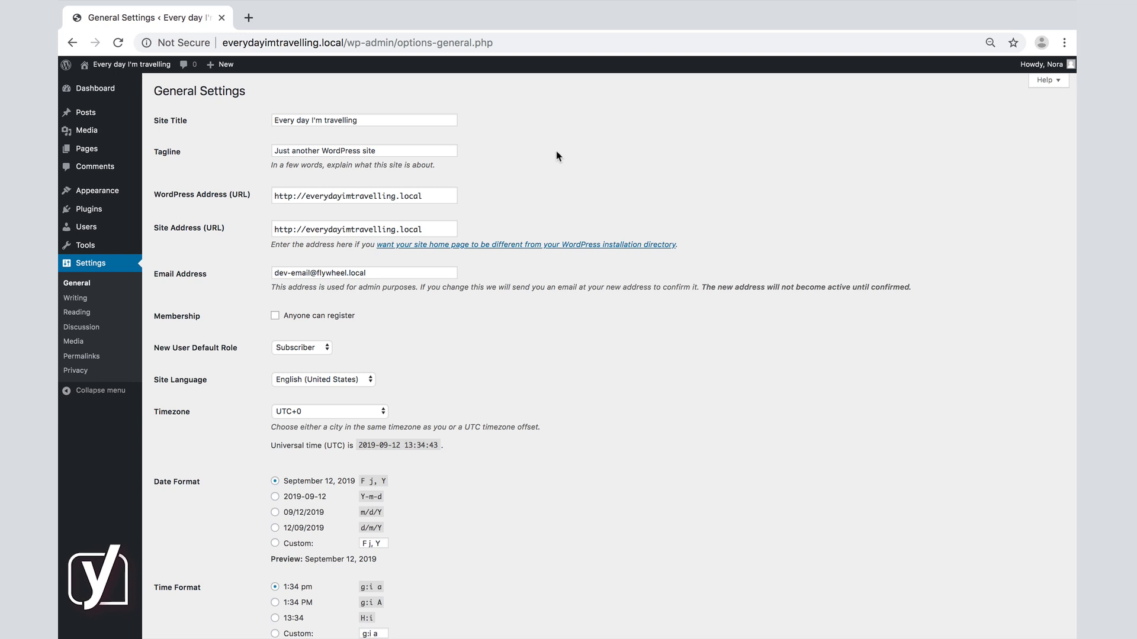
{"action": "left_click", "coordinate": [363, 120]}
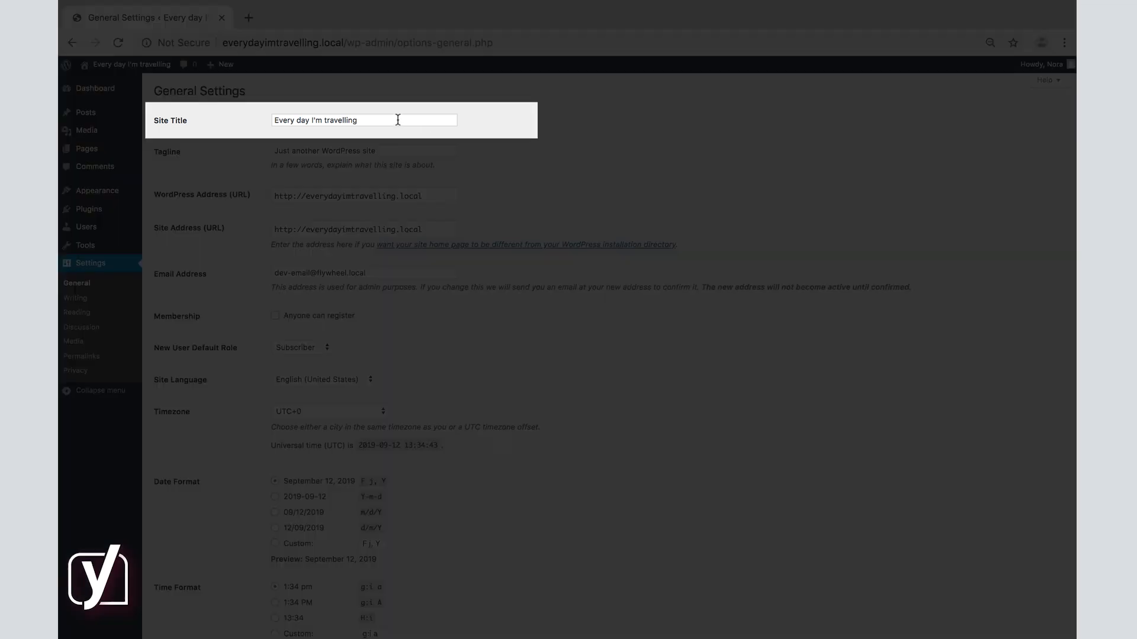
{"action": "left_click", "coordinate": [364, 119]}
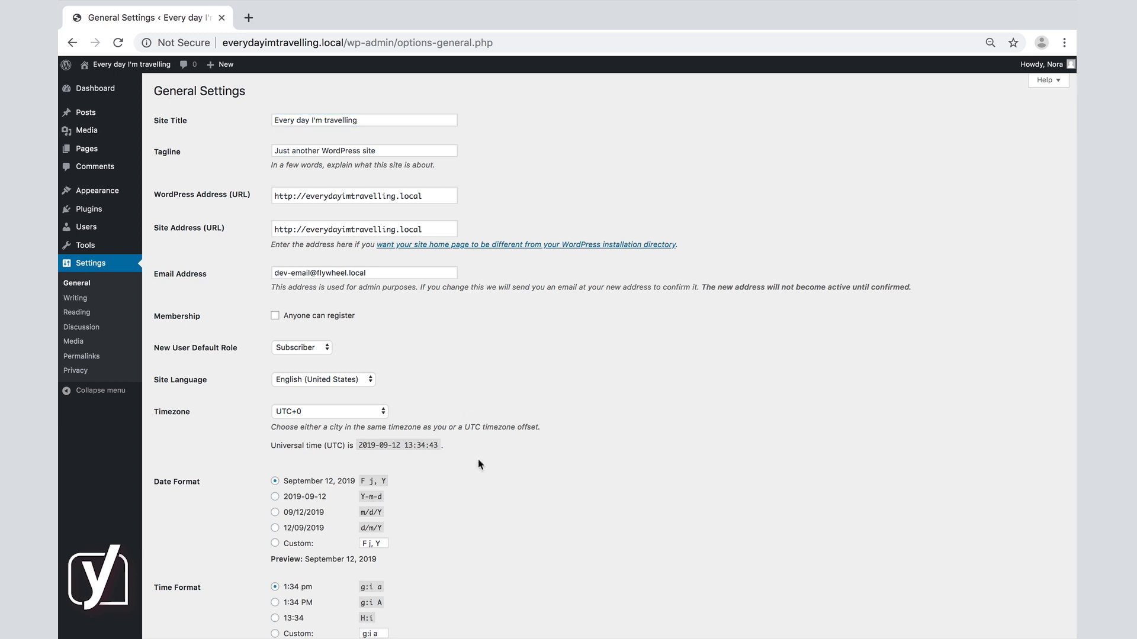
{"action": "scroll", "scroll_direction": "down", "scroll_amount": 3}
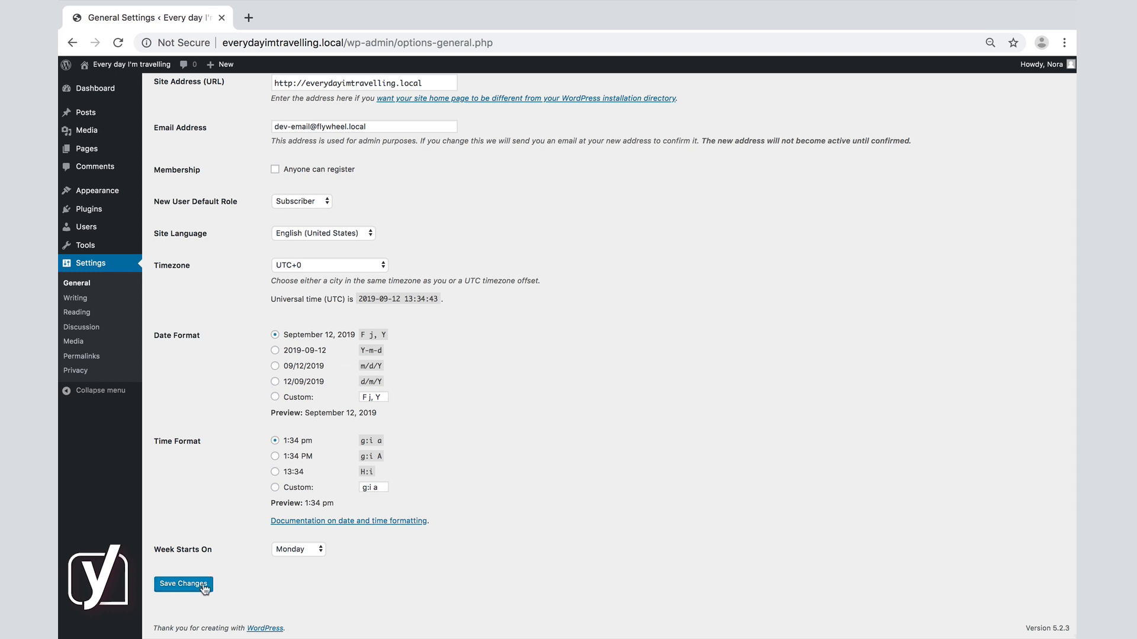
{"action": "left_click", "coordinate": [132, 64]}
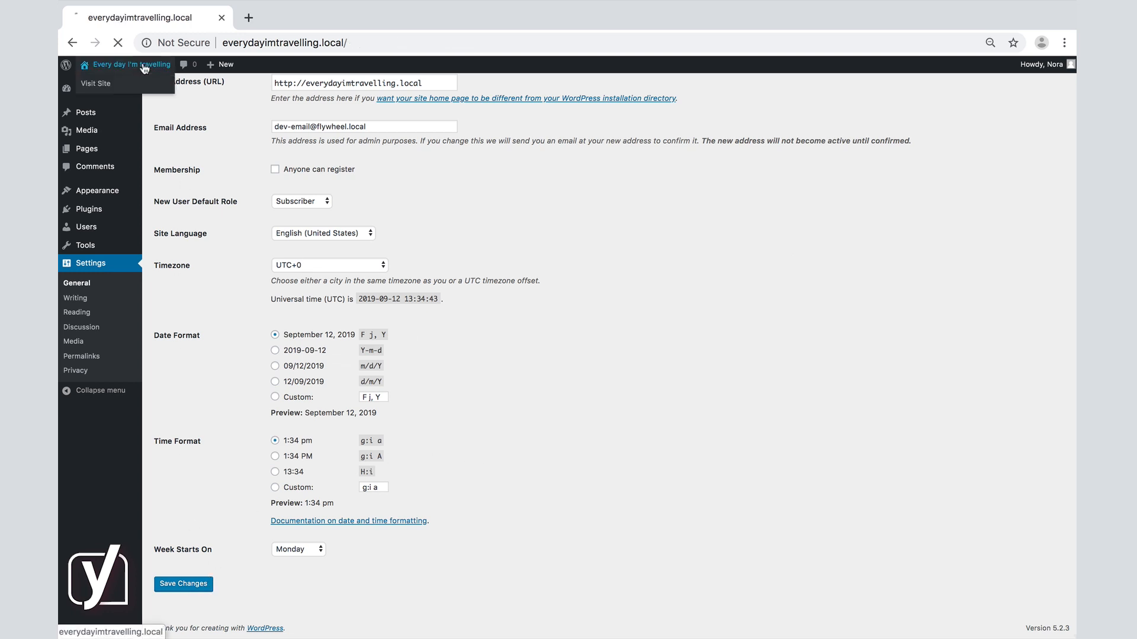
{"action": "left_click", "coordinate": [95, 83]}
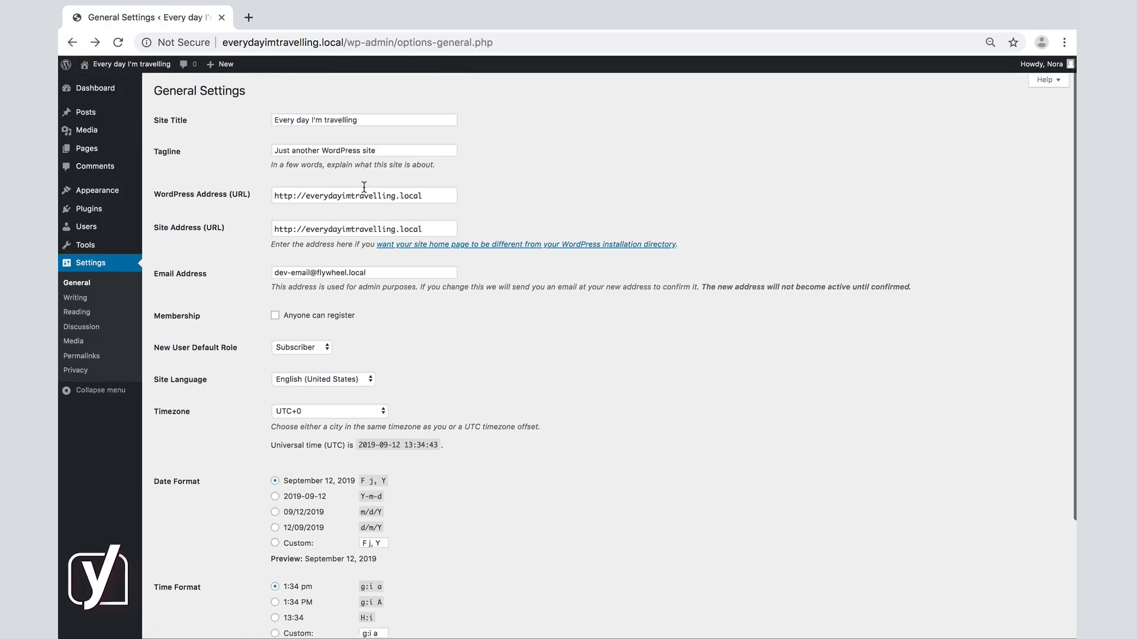
Replace the default tagline with 'Learning about the world through travel' using autofill.
{"action": "left_click", "coordinate": [363, 149]}
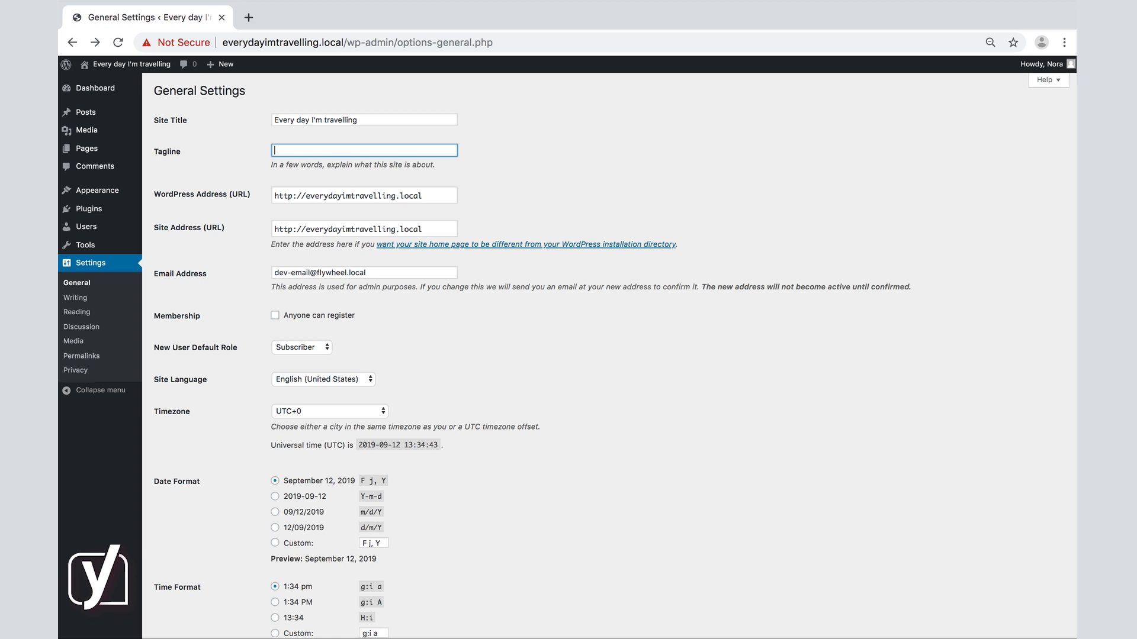
{"action": "type", "text": "L"}
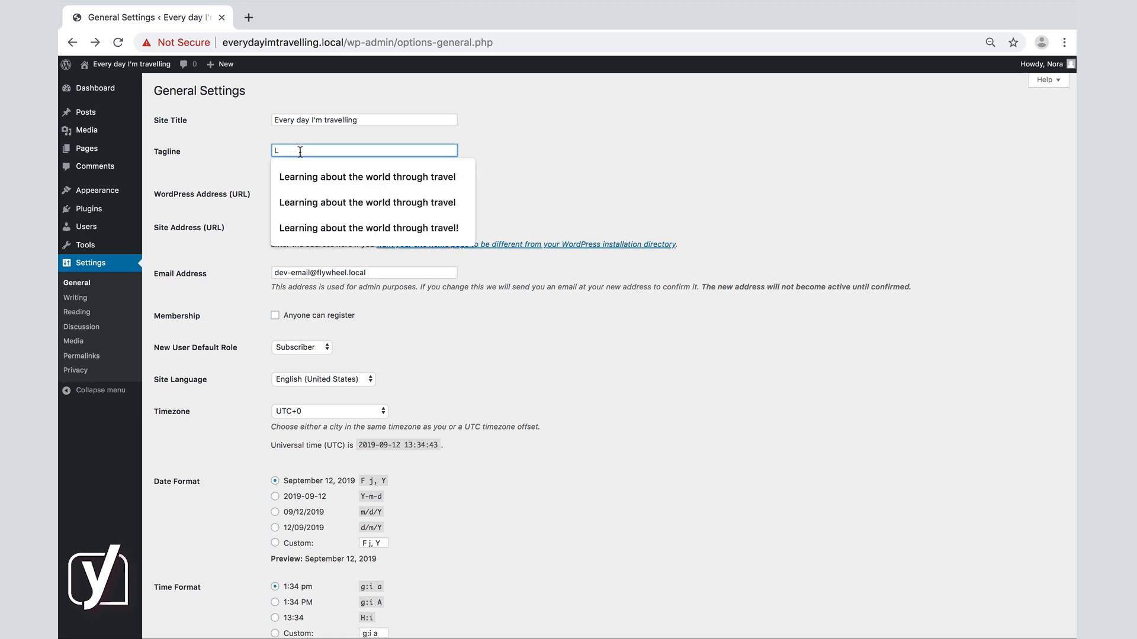
{"action": "left_click", "coordinate": [366, 176]}
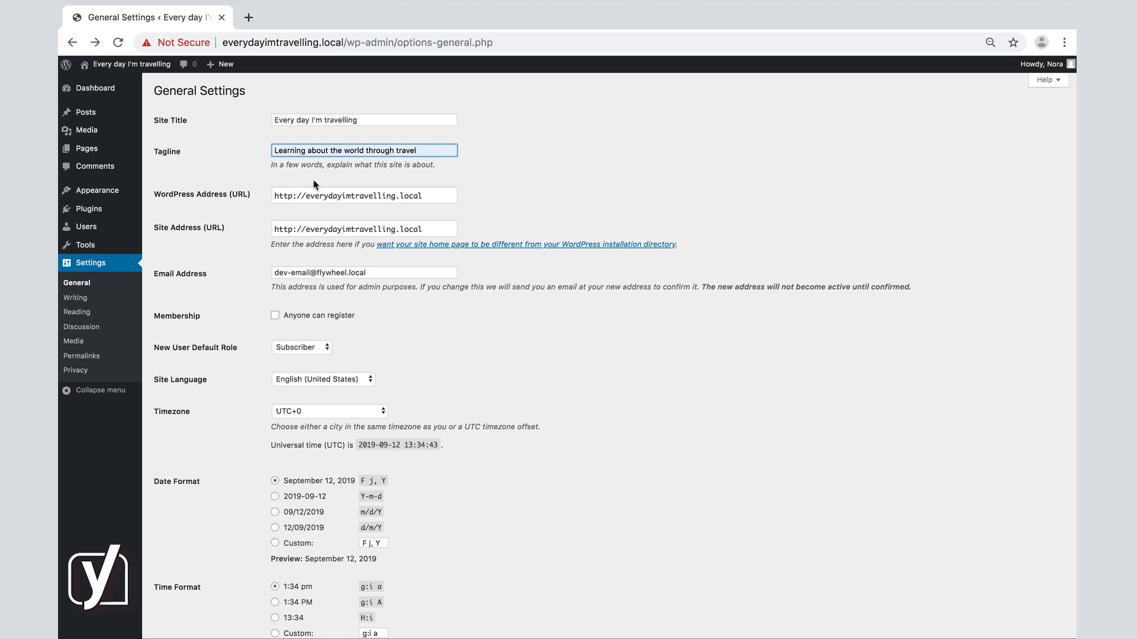
{"action": "mouse_move", "coordinate": [496, 183]}
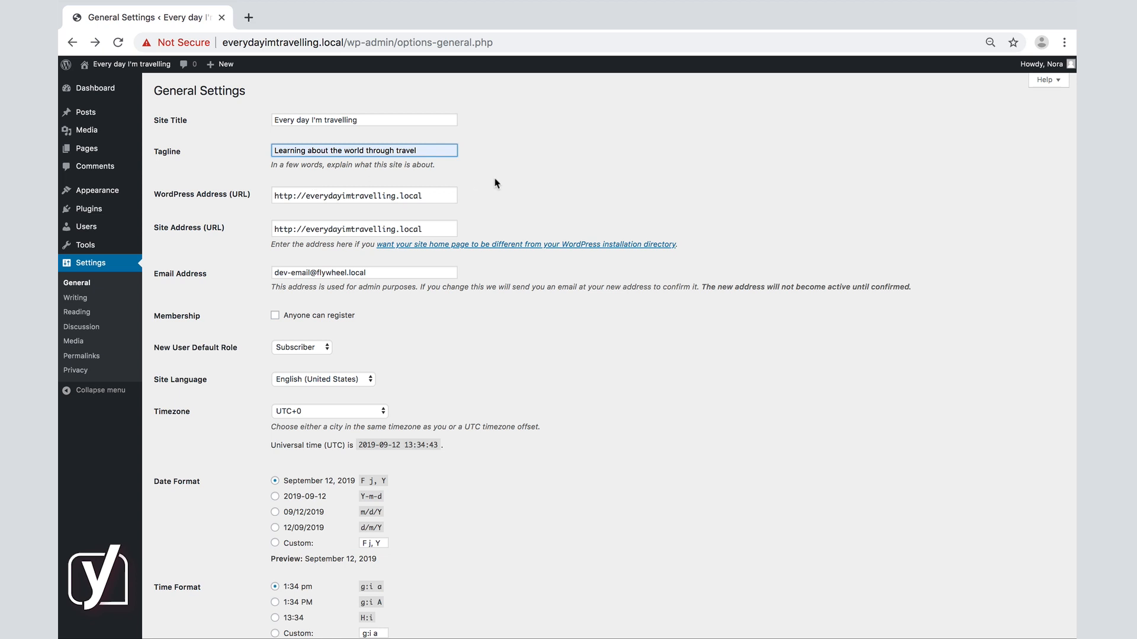
Scroll down General Settings toward the bottom options, leaving the new tagline unsaved.
{"action": "scroll", "scroll_direction": "down", "scroll_amount": 3}
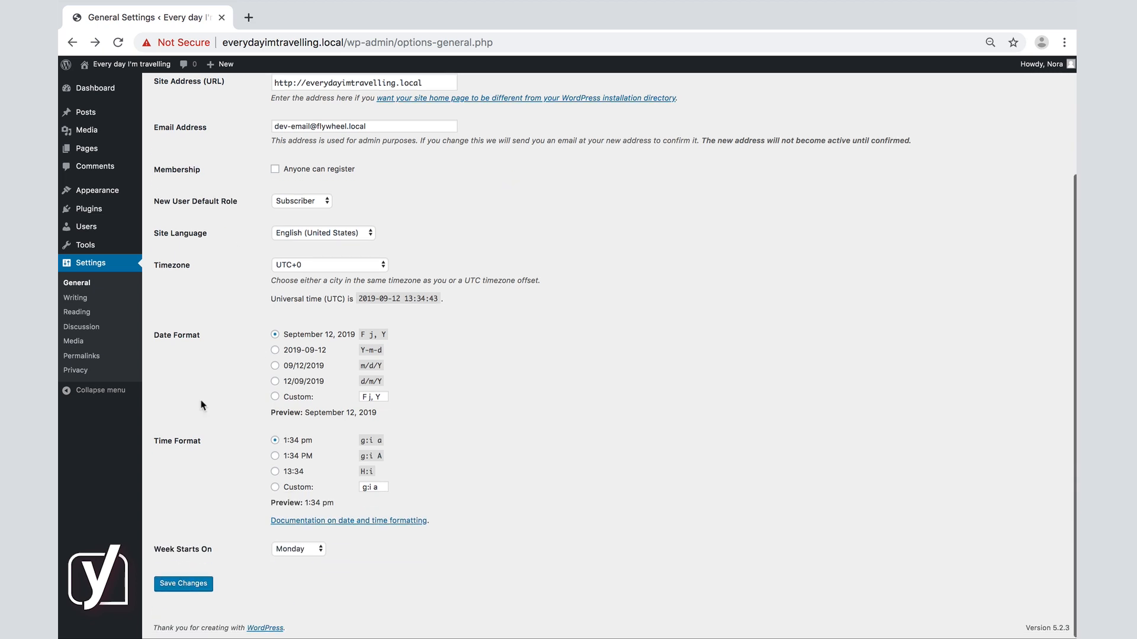
{"action": "mouse_move", "coordinate": [85, 112]}
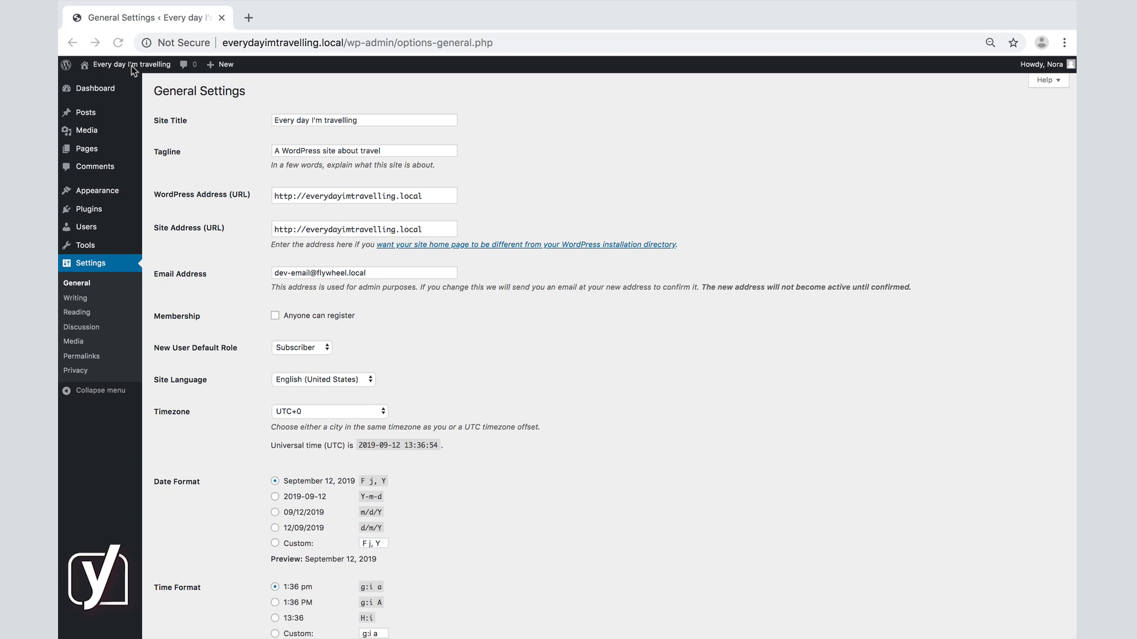
{"action": "scroll", "scroll_direction": "down", "scroll_amount": 3}
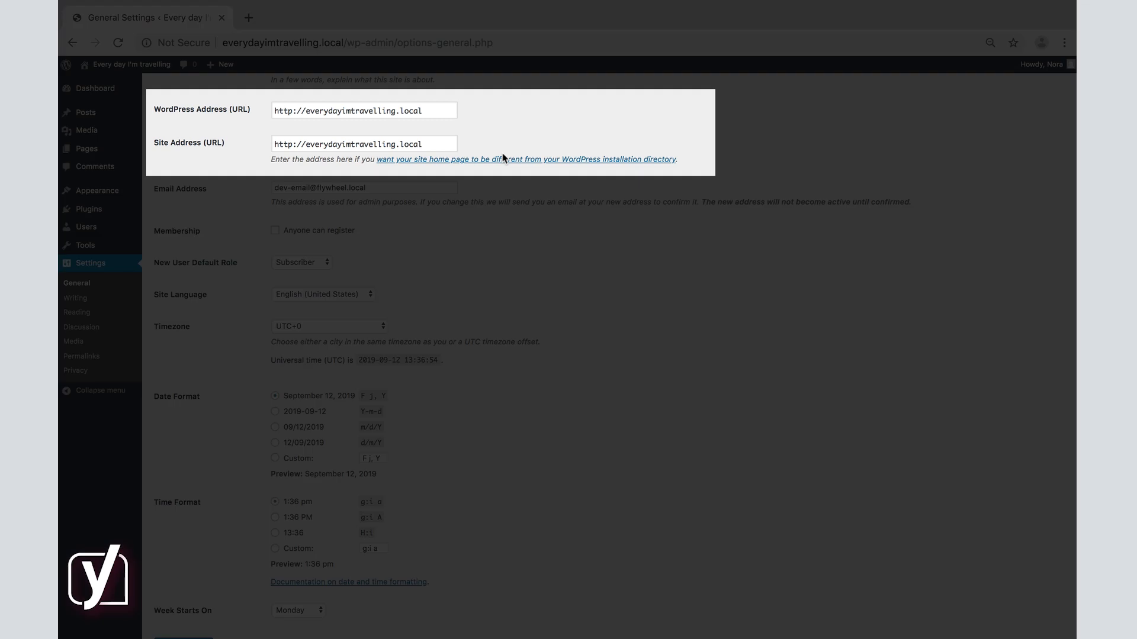
{"action": "mouse_move", "coordinate": [514, 176]}
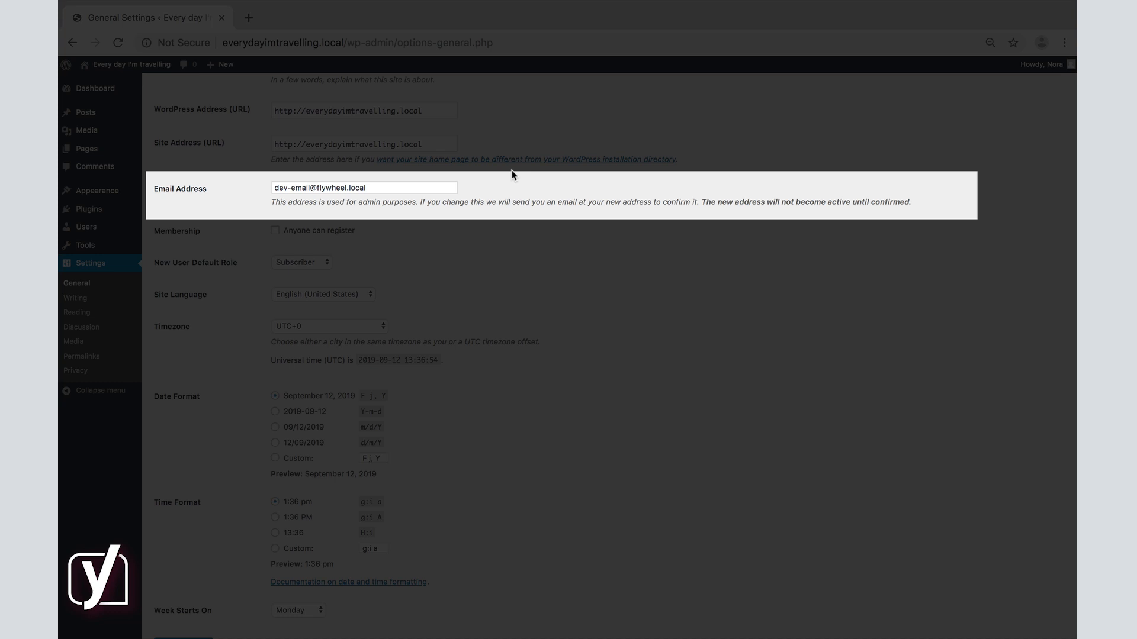
{"action": "mouse_move", "coordinate": [493, 250]}
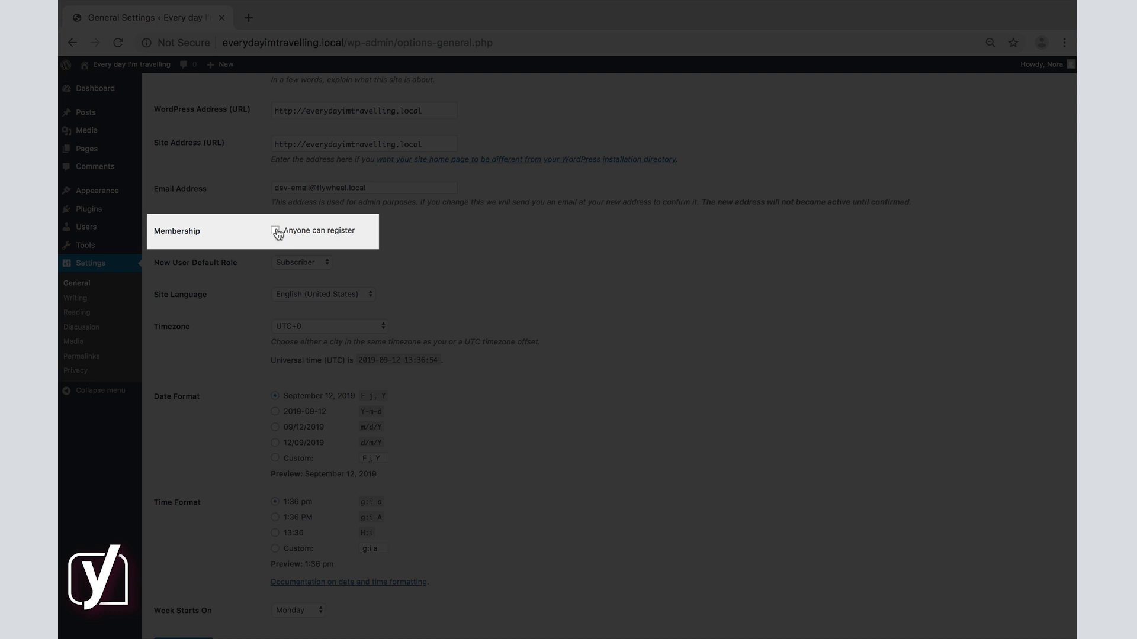
Tick 'Anyone can register' under Membership and scroll down to New User Default Role.
{"action": "left_click", "coordinate": [275, 230]}
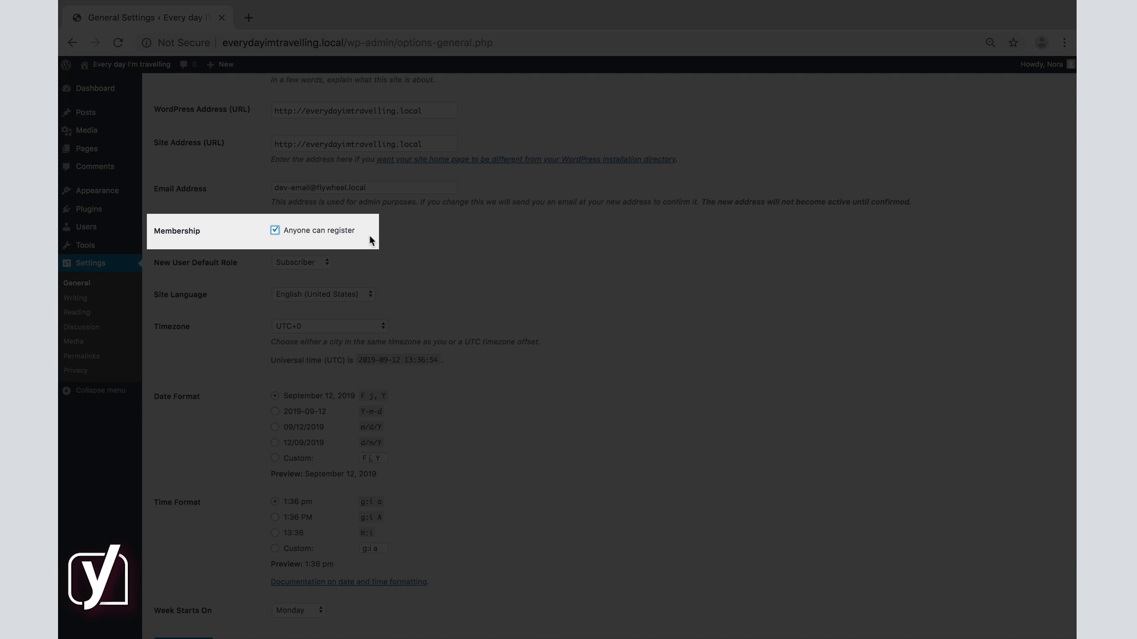
{"action": "scroll", "scroll_direction": "down", "scroll_amount": 3}
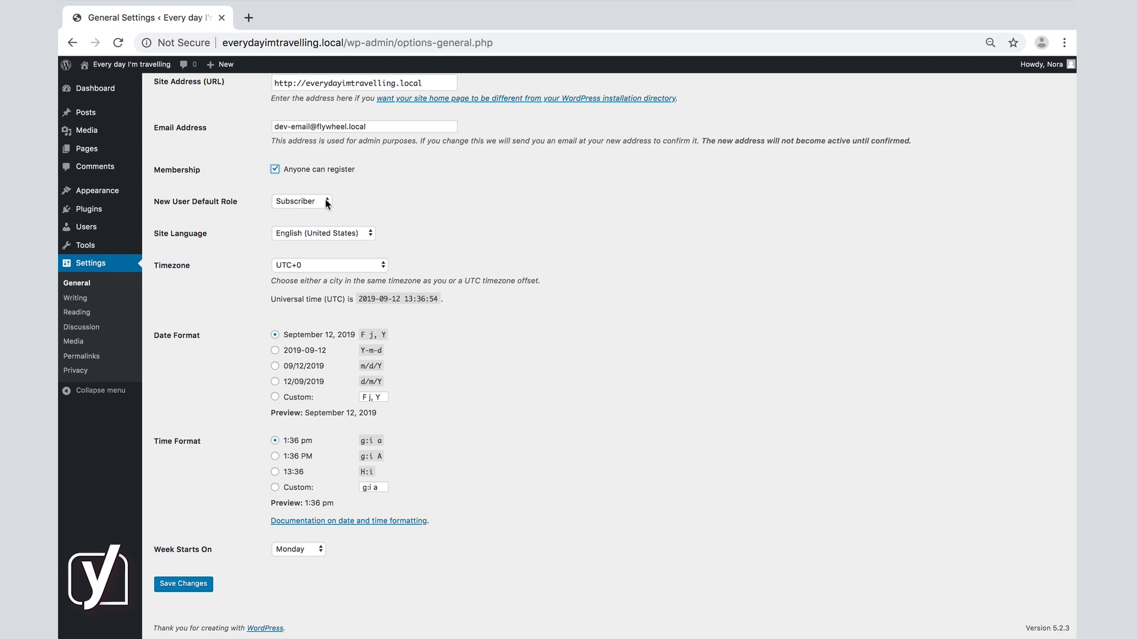
Review the New User Default Role options and leave Subscriber selected.
{"action": "left_click", "coordinate": [300, 200]}
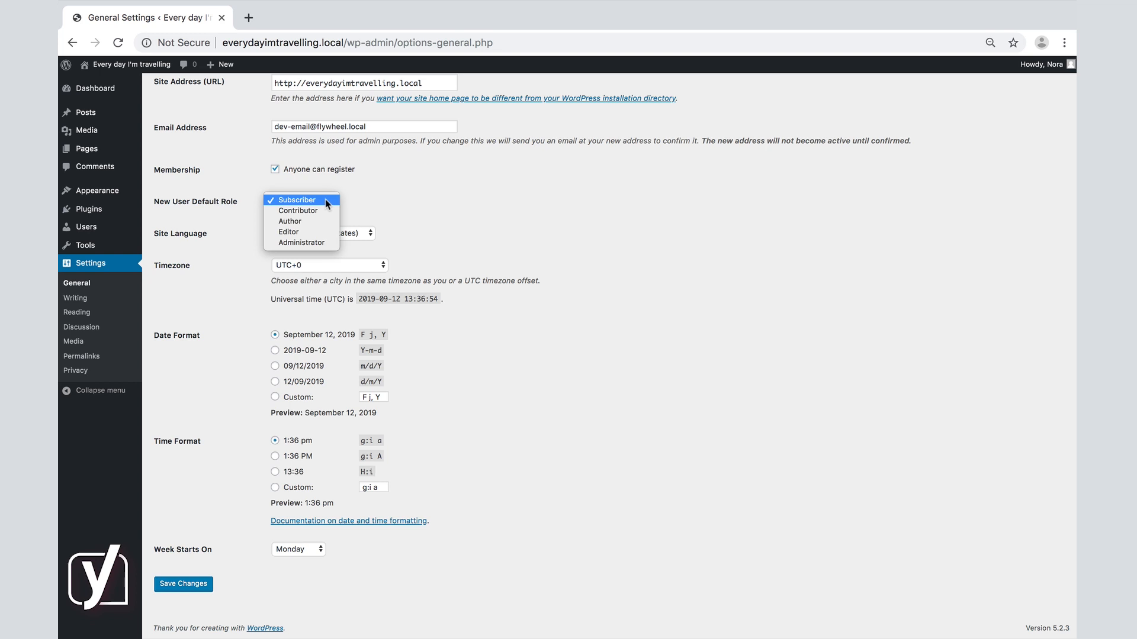
{"action": "mouse_move", "coordinate": [288, 232]}
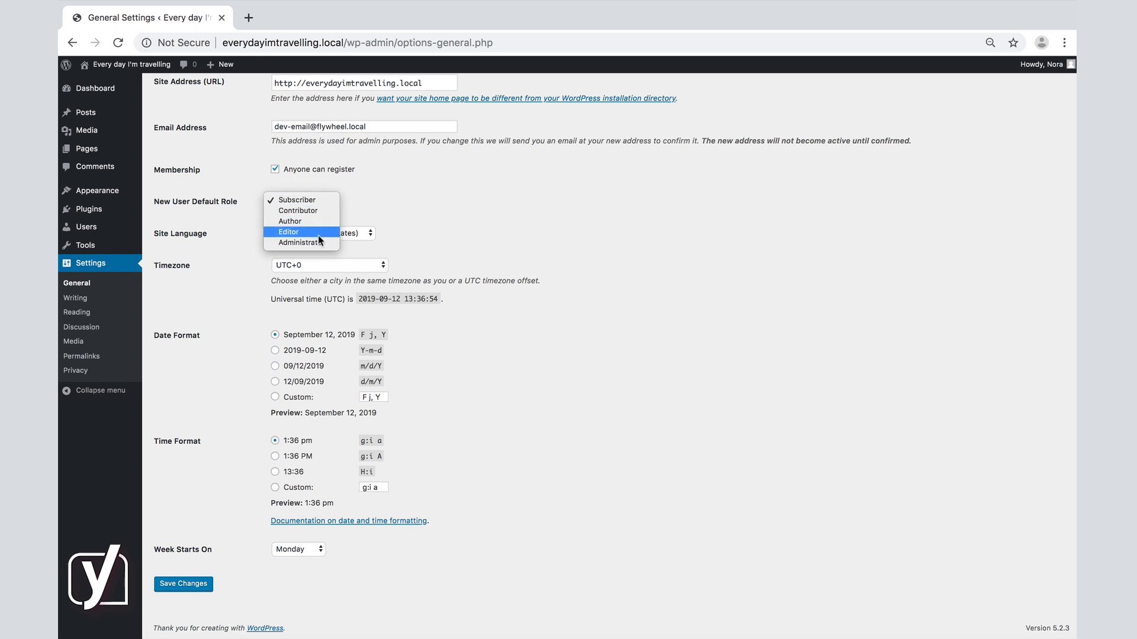
{"action": "mouse_move", "coordinate": [319, 242]}
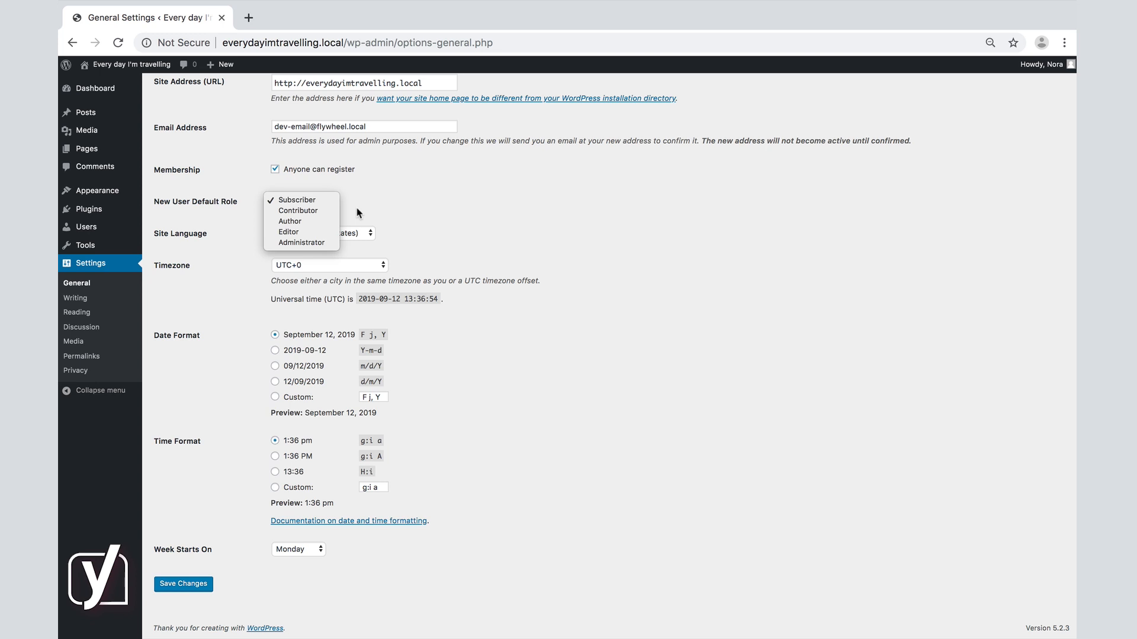
{"action": "left_click", "coordinate": [296, 200]}
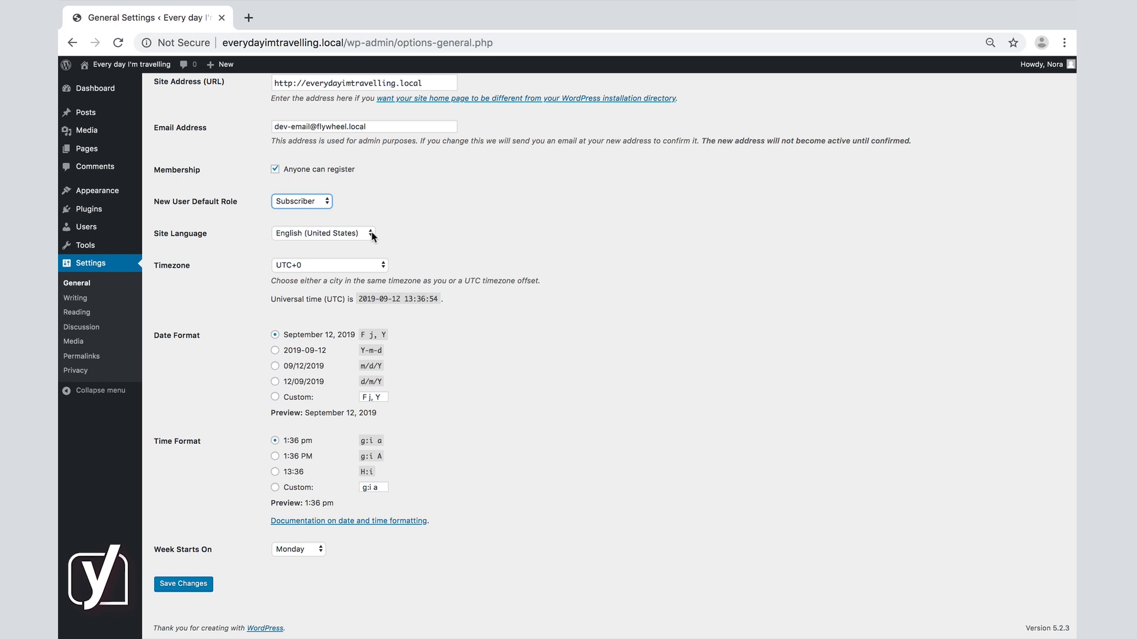
Choose Bosanski as the Site Language and save the settings.
{"action": "left_click", "coordinate": [322, 233]}
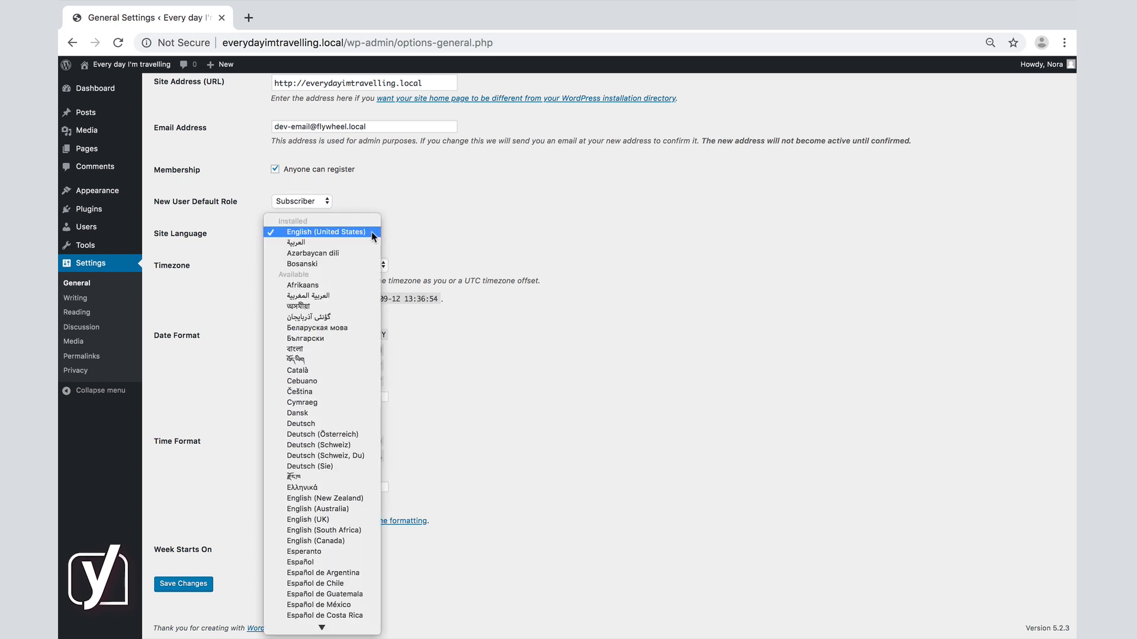
{"action": "mouse_move", "coordinate": [326, 296]}
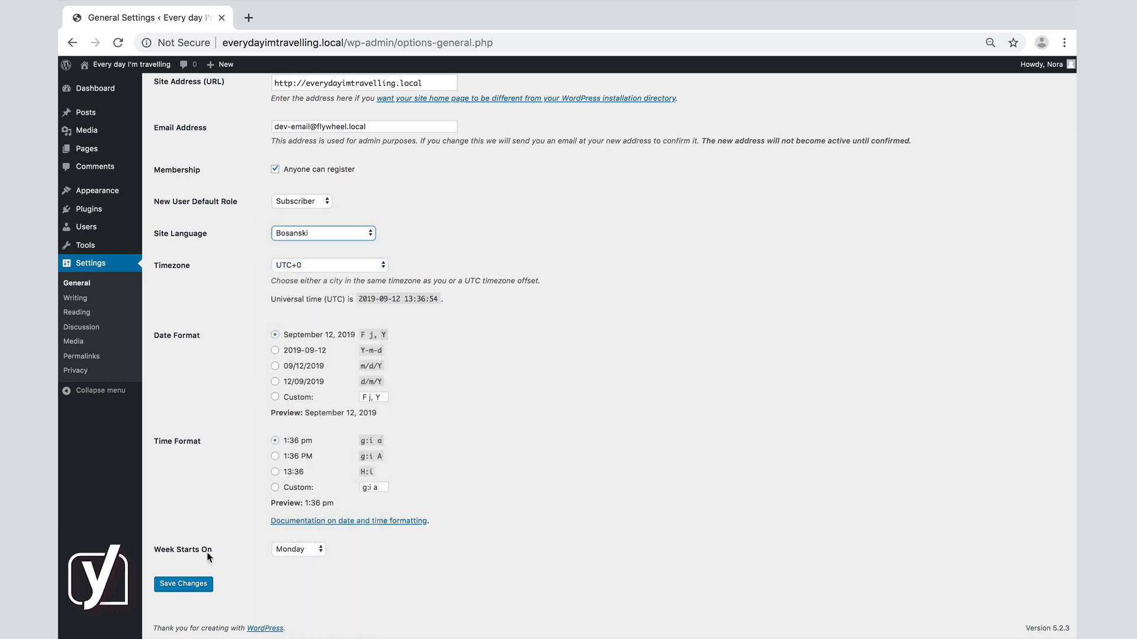
{"action": "left_click", "coordinate": [183, 584]}
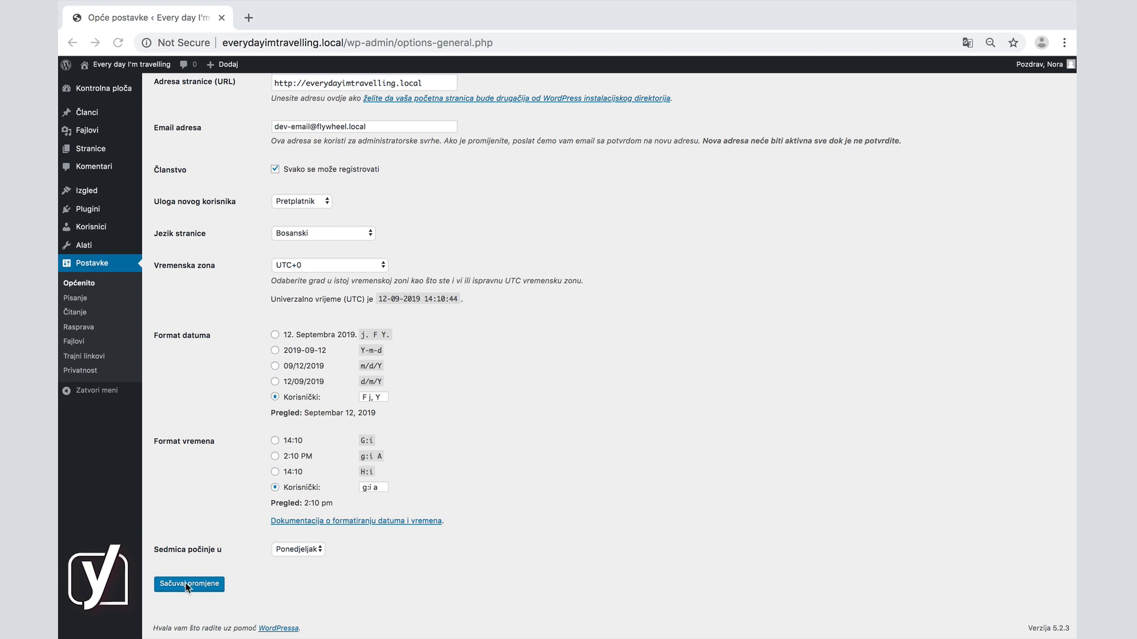
{"action": "mouse_move", "coordinate": [164, 443]}
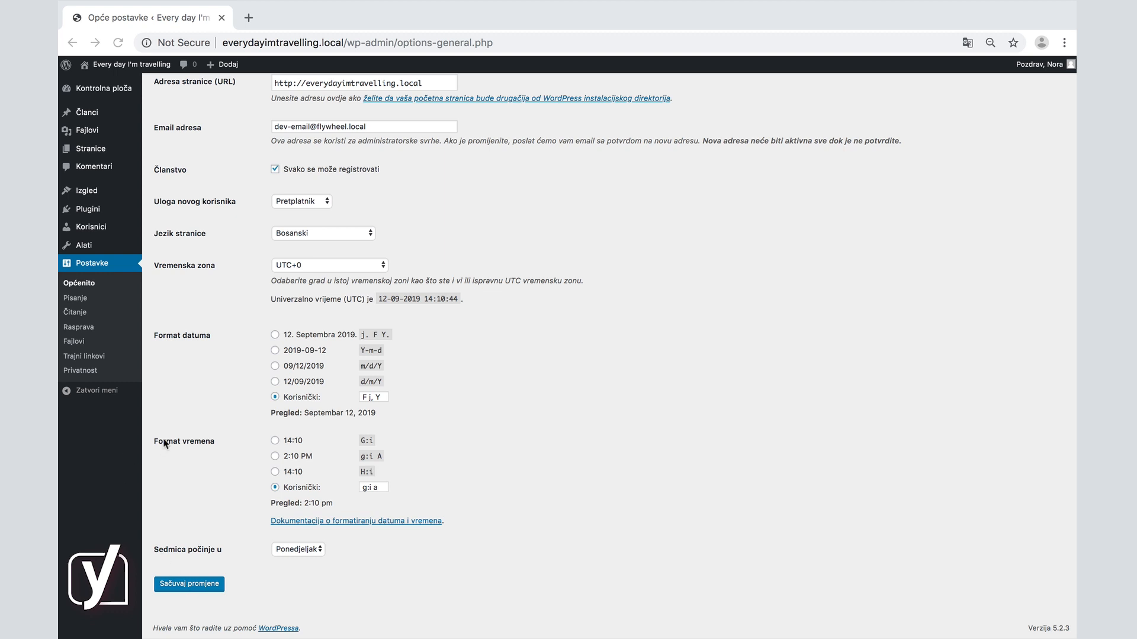
{"action": "mouse_move", "coordinate": [125, 399]}
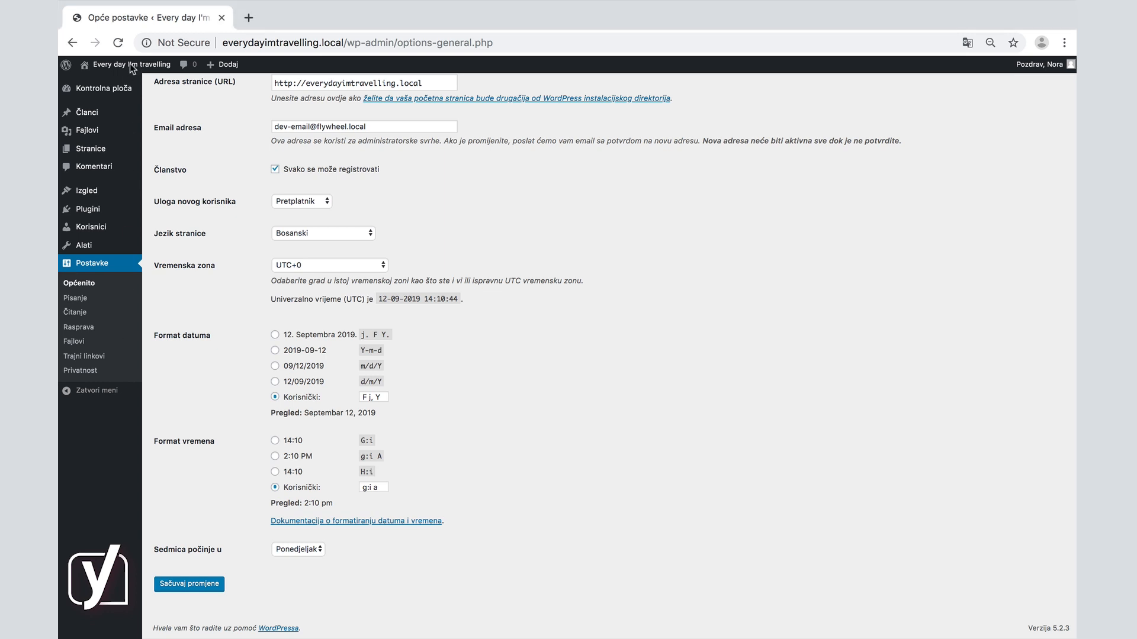
View the Bosnian public site, then restore English (United States) as Site Language and save.
{"action": "left_click", "coordinate": [131, 64]}
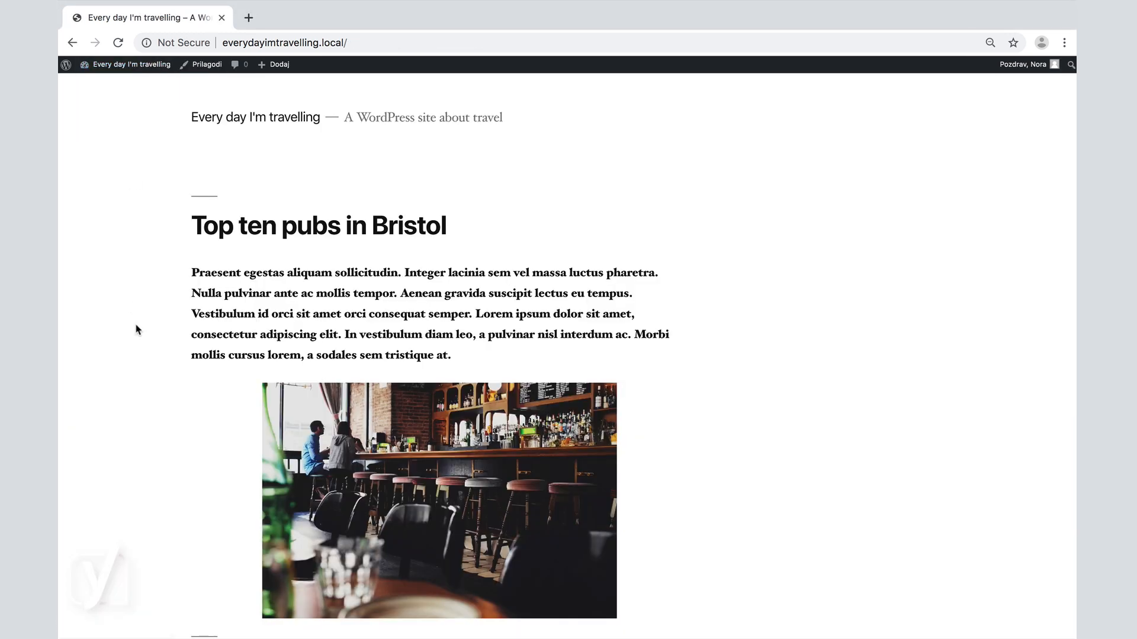
{"action": "scroll", "scroll_direction": "down", "scroll_amount": 3}
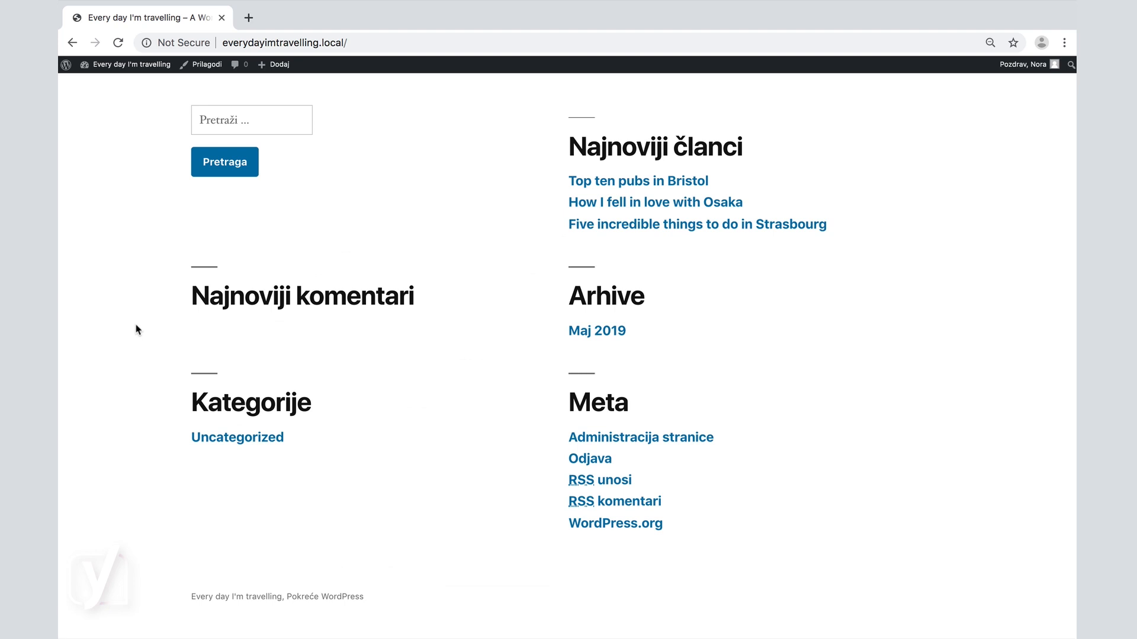
{"action": "mouse_move", "coordinate": [119, 71]}
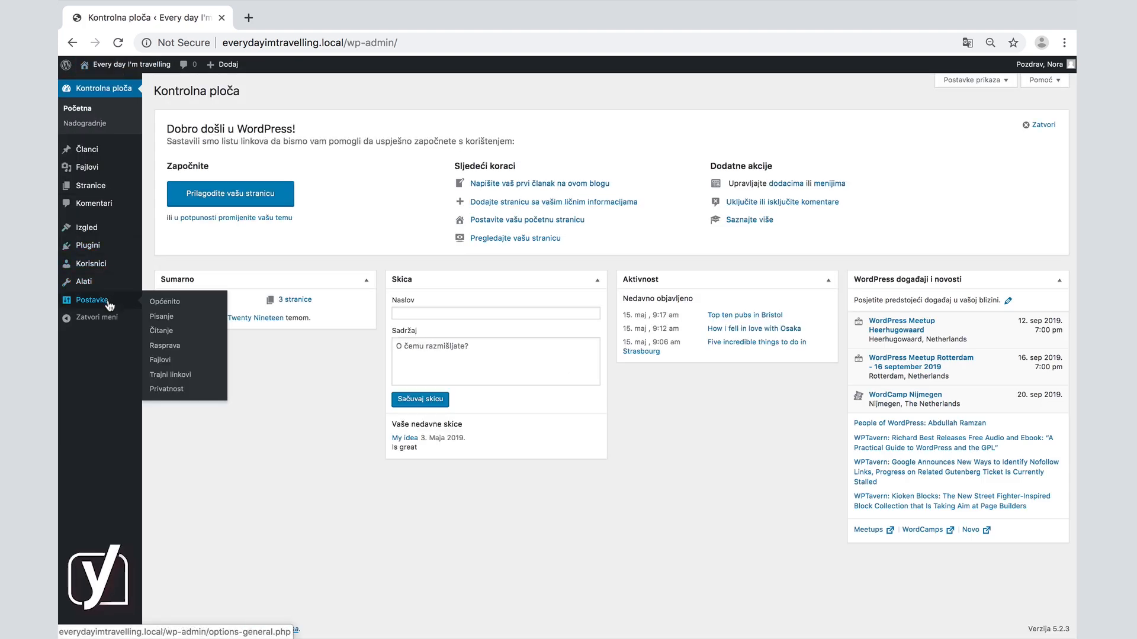
{"action": "left_click", "coordinate": [165, 301]}
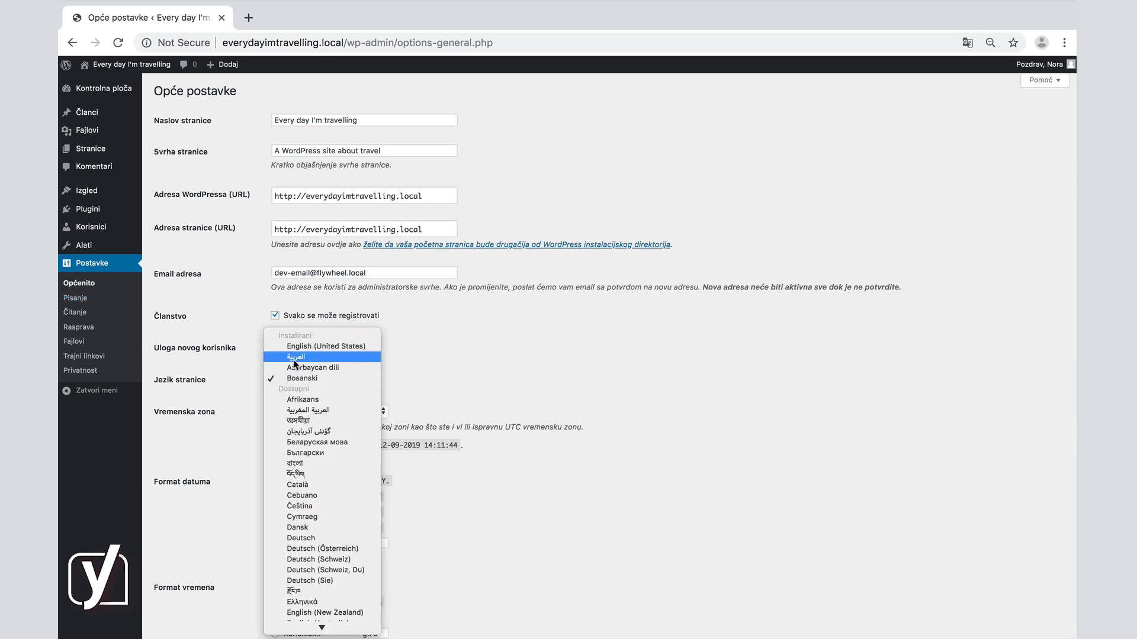
{"action": "left_click", "coordinate": [321, 347]}
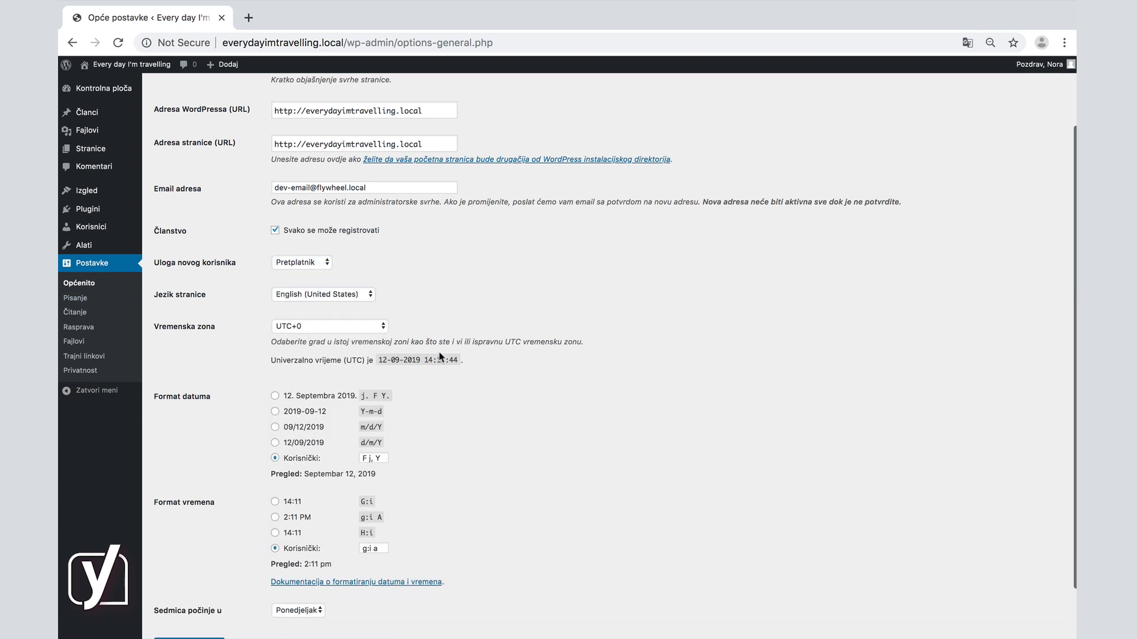
{"action": "left_click", "coordinate": [188, 588]}
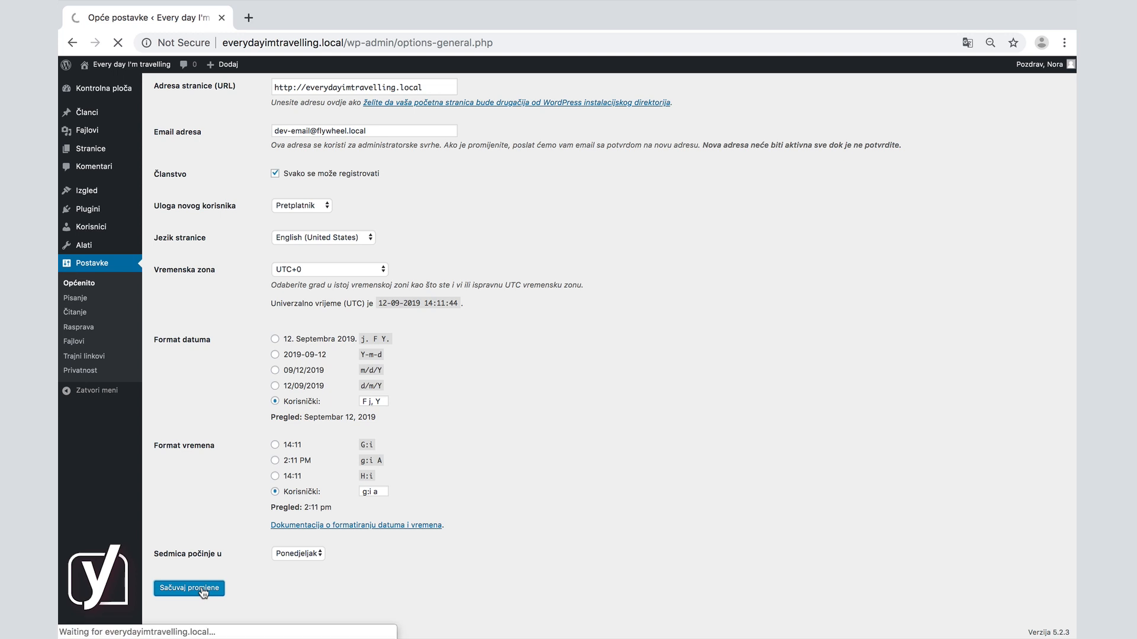
{"action": "left_click", "coordinate": [189, 588]}
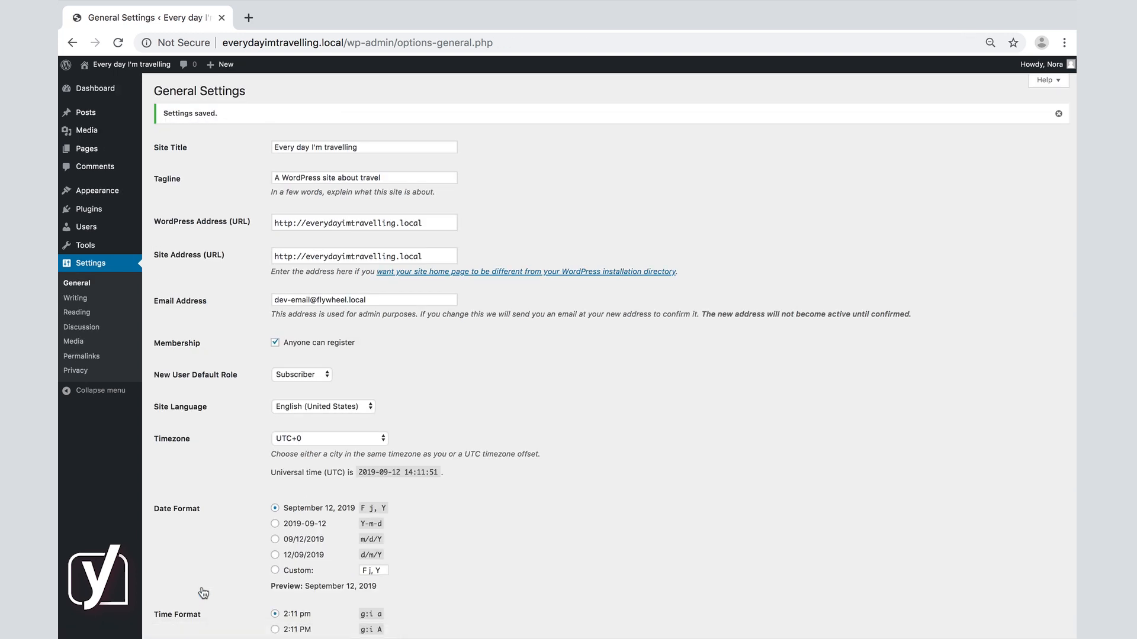
Change the Timezone from UTC+0 to Europe's Amsterdam.
{"action": "scroll", "scroll_direction": "down", "scroll_amount": 3}
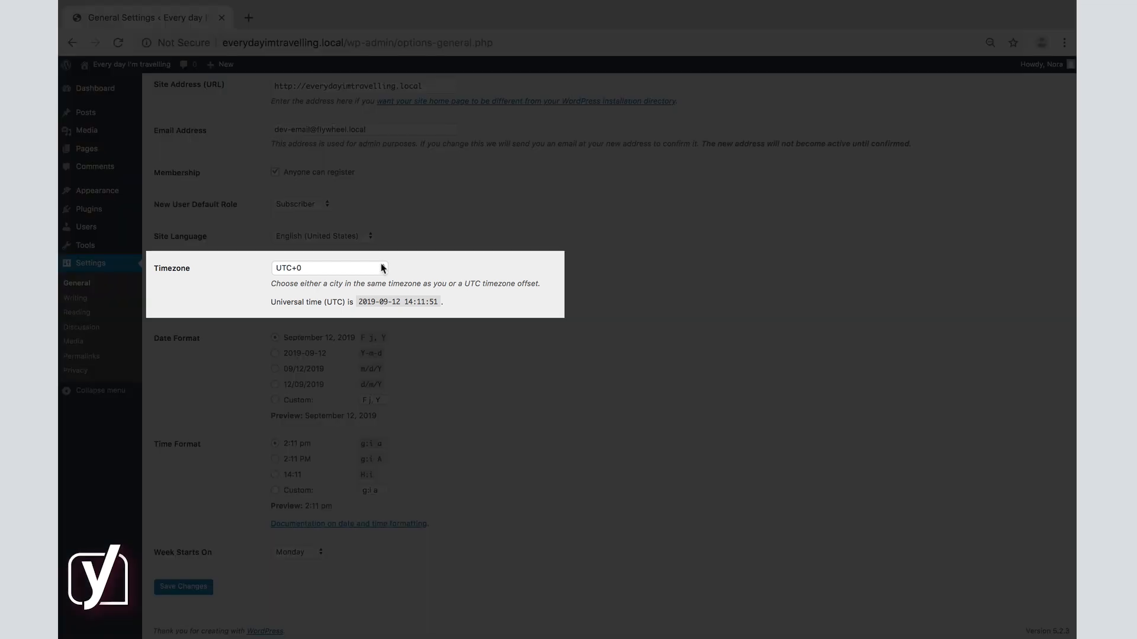
{"action": "mouse_move", "coordinate": [423, 262]}
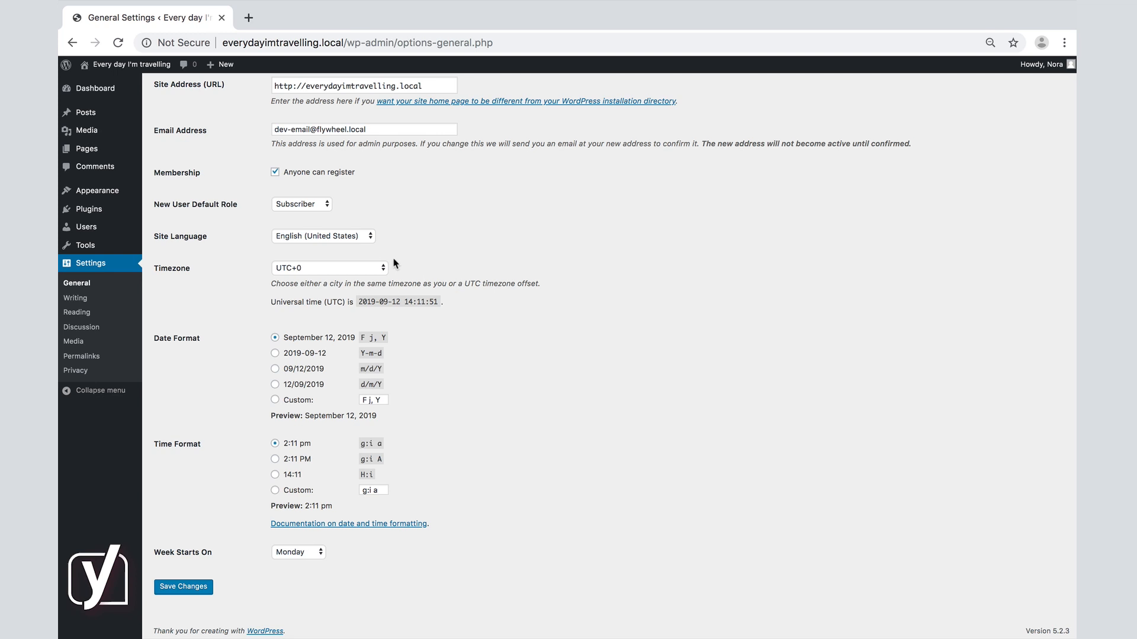
{"action": "left_click", "coordinate": [328, 268]}
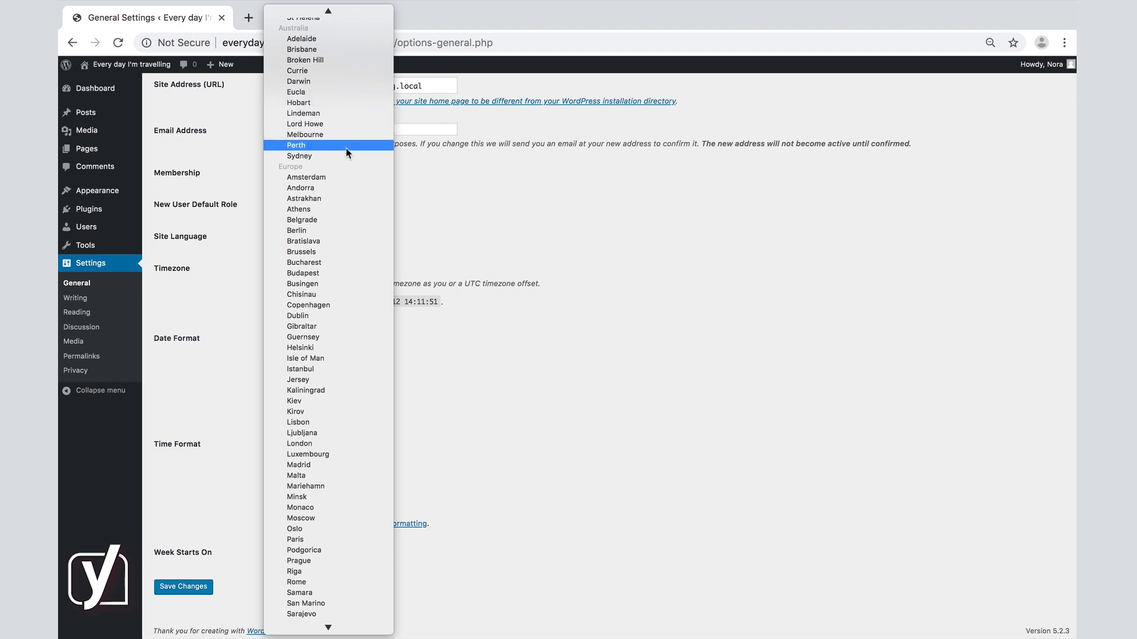
{"action": "mouse_move", "coordinate": [348, 177]}
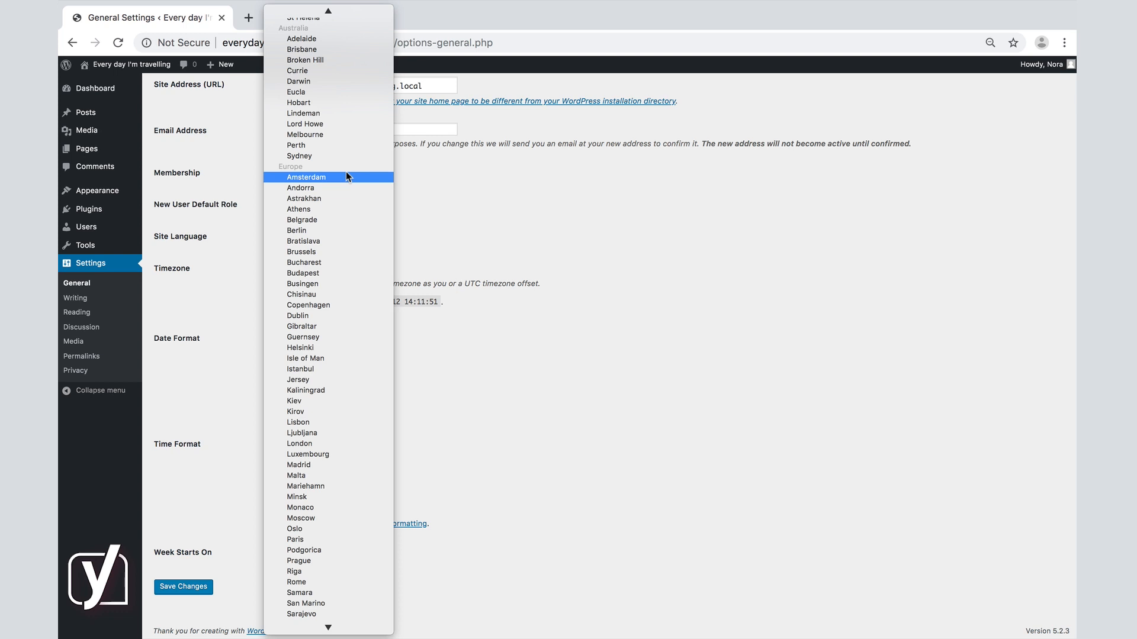
{"action": "left_click", "coordinate": [307, 178]}
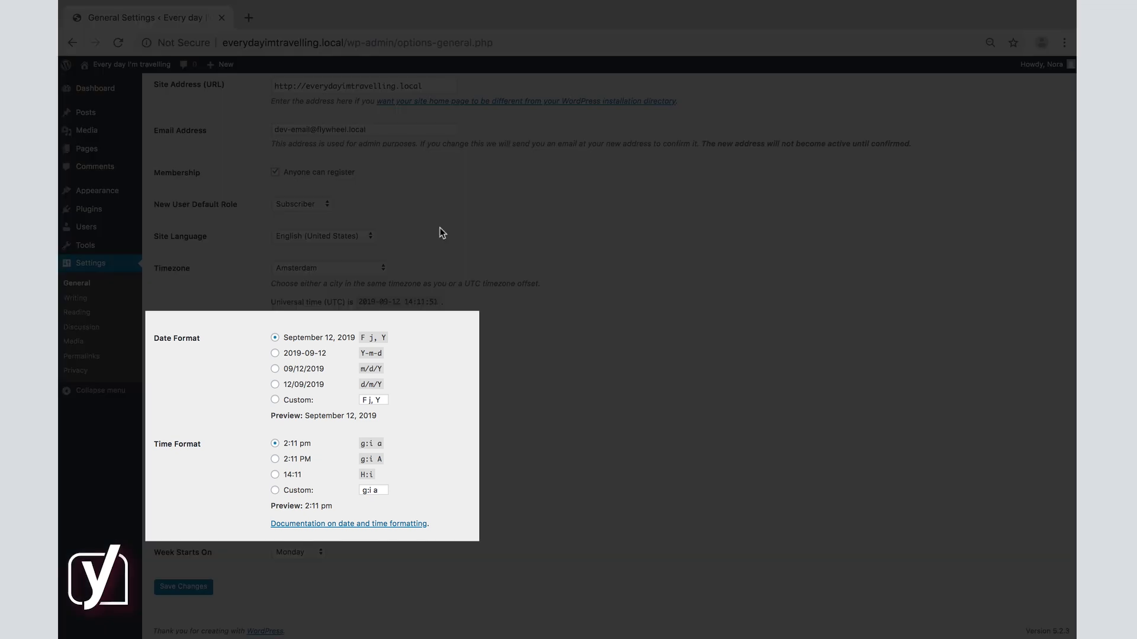
{"action": "mouse_move", "coordinate": [243, 370]}
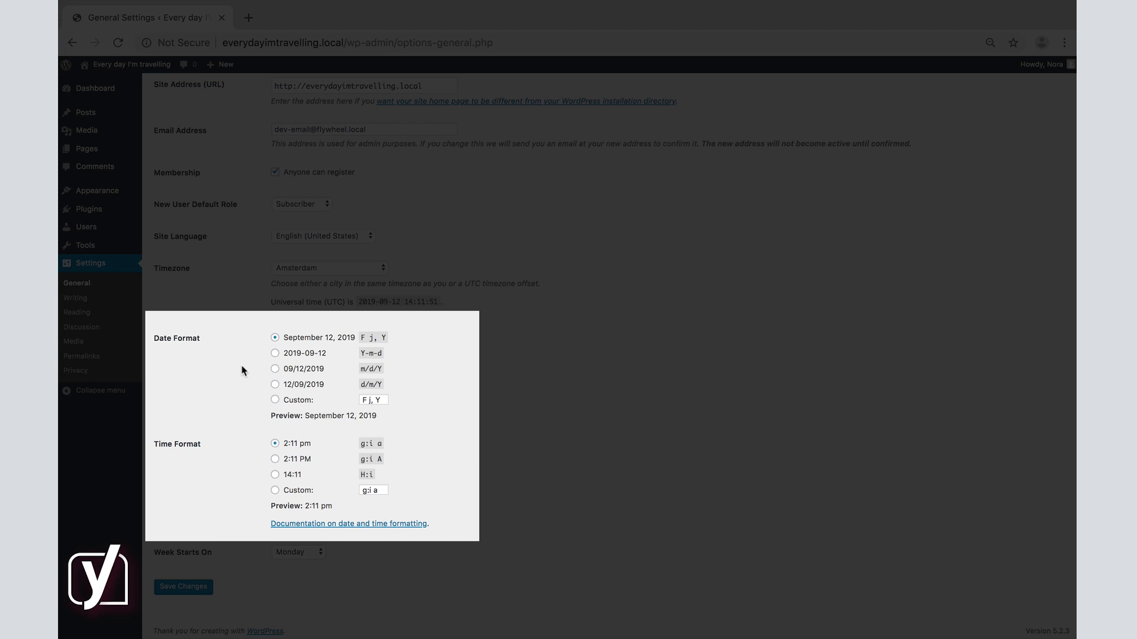
{"action": "mouse_move", "coordinate": [276, 387]}
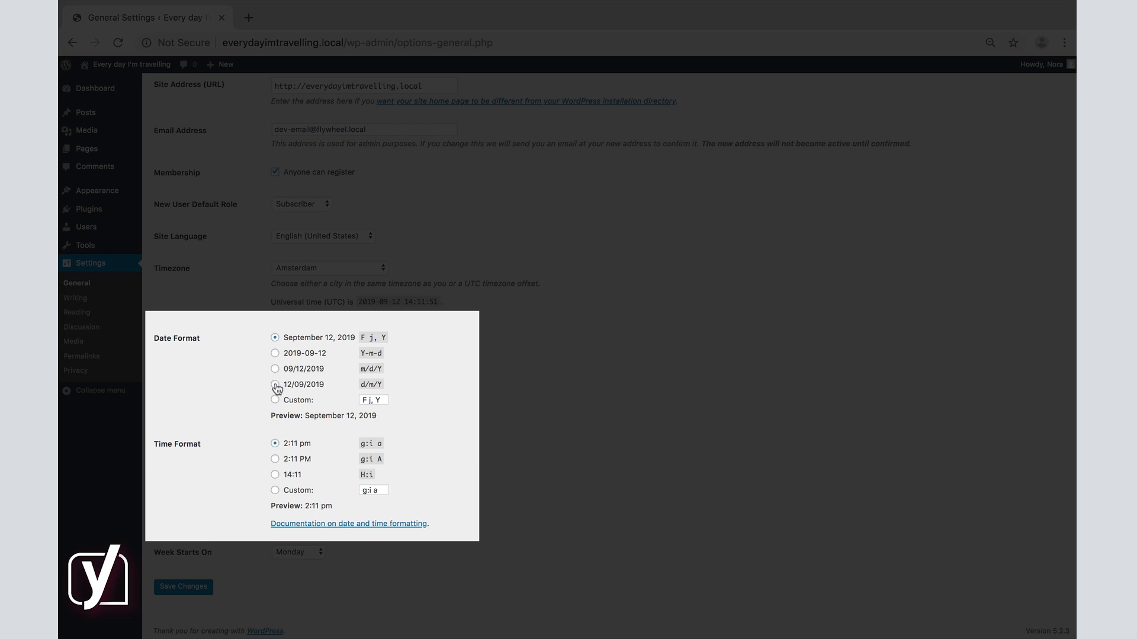
Select the 12/09/2019 (d/m/Y) date format and keep Monday as Week Starts On.
{"action": "left_click", "coordinate": [275, 400]}
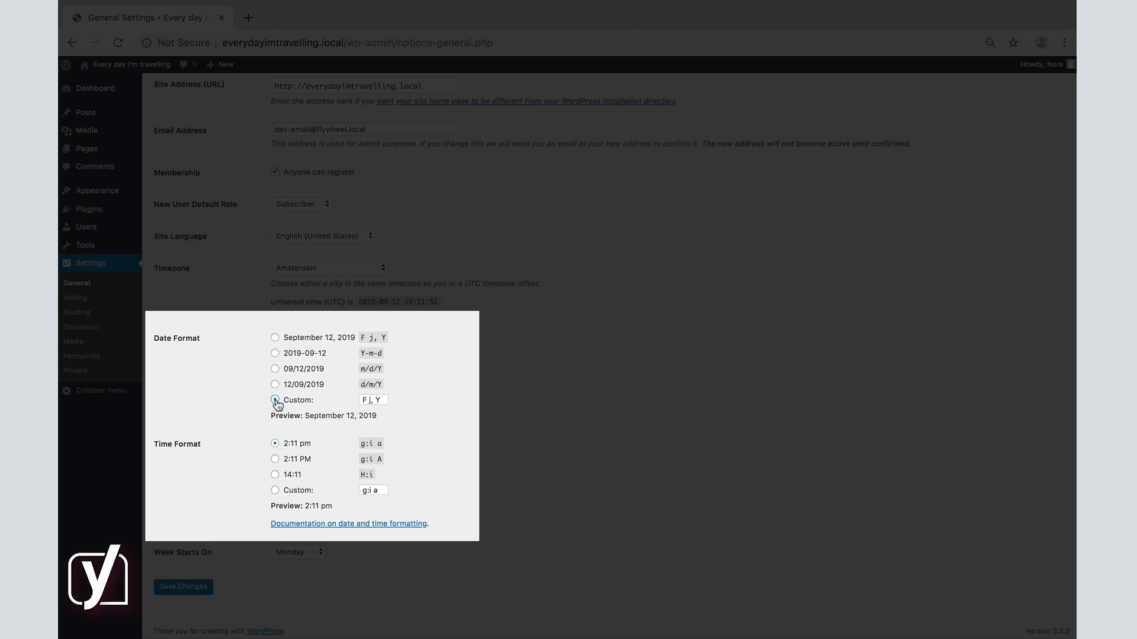
{"action": "left_click", "coordinate": [274, 384]}
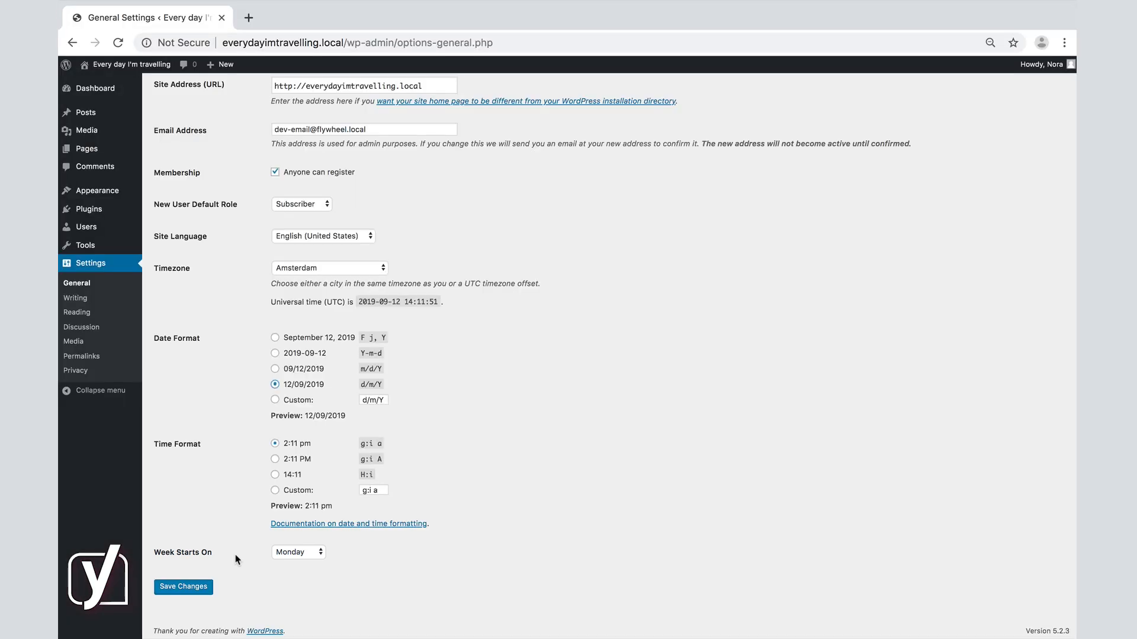
{"action": "mouse_move", "coordinate": [313, 552]}
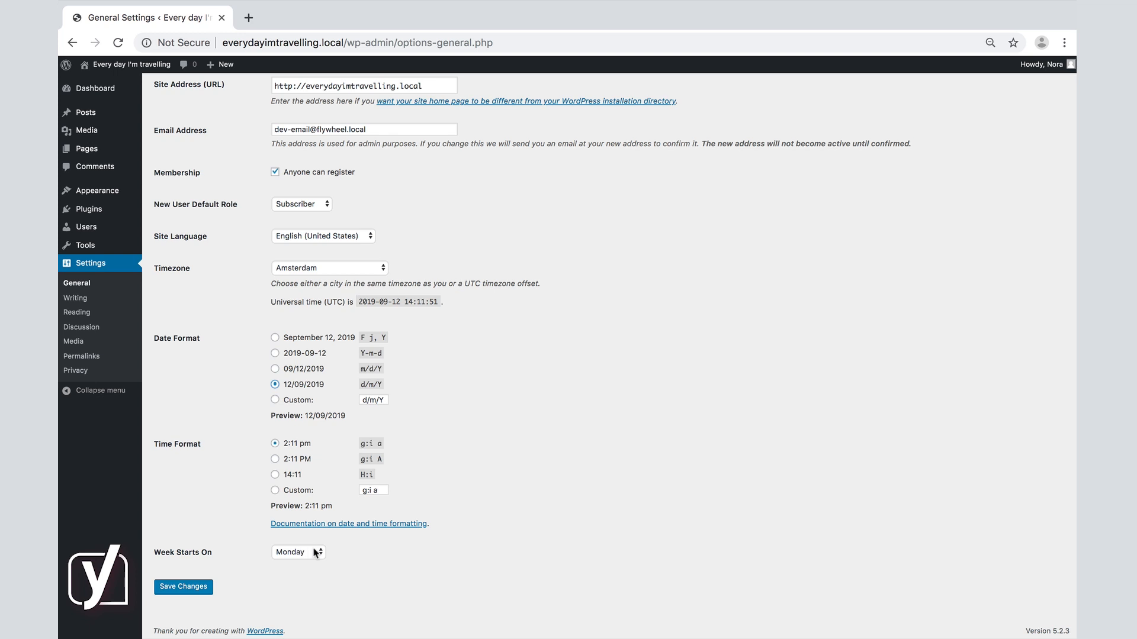
{"action": "left_click", "coordinate": [298, 552]}
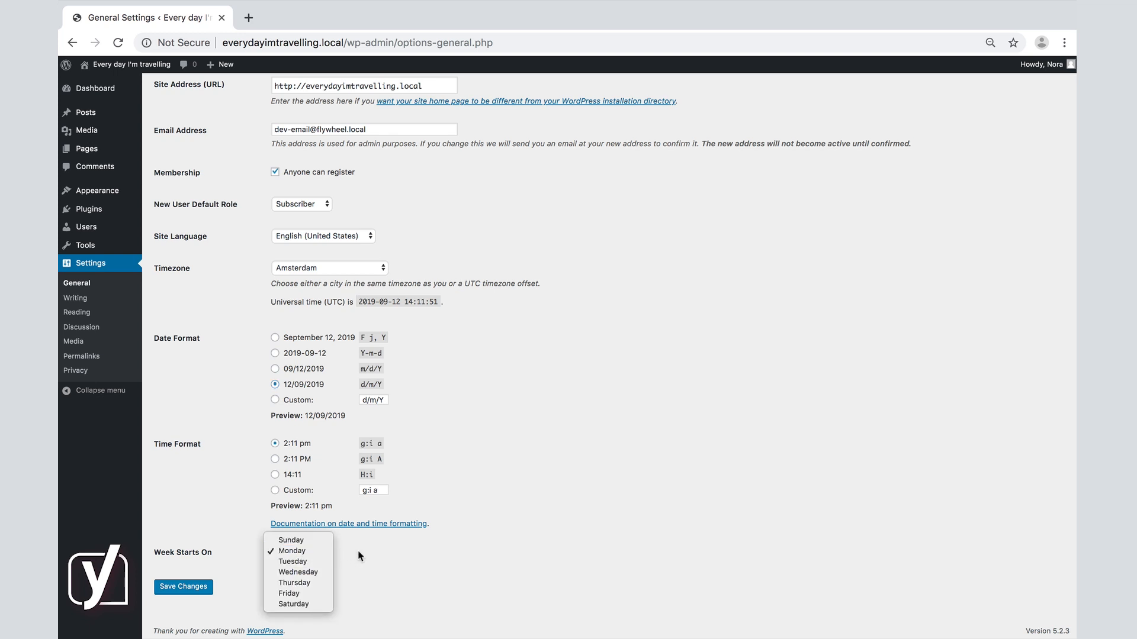
{"action": "left_click", "coordinate": [292, 551]}
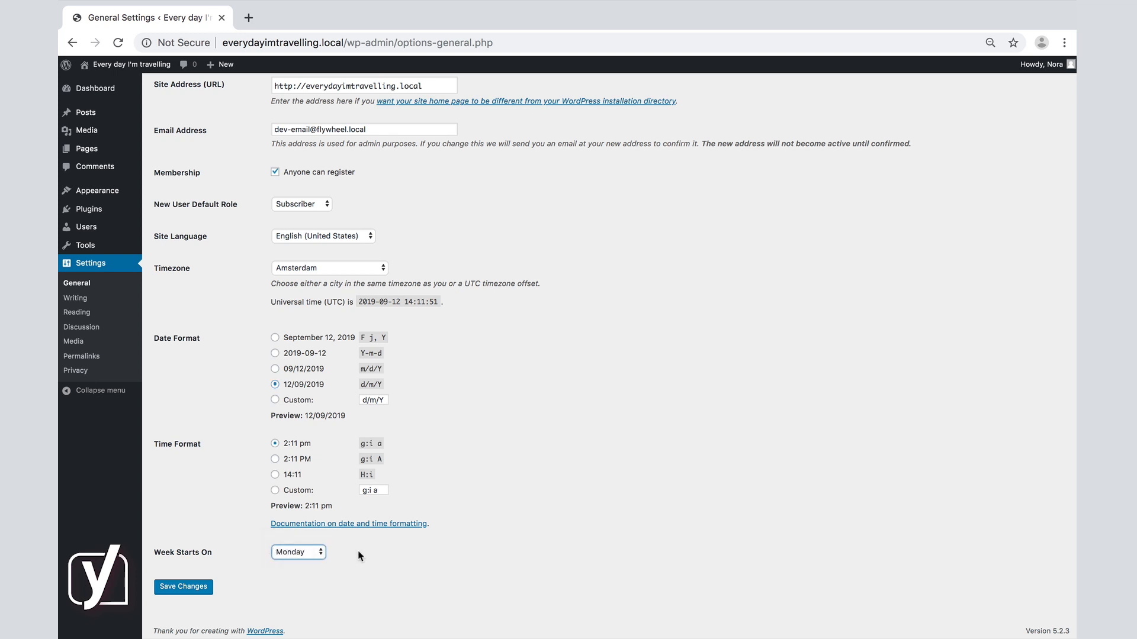